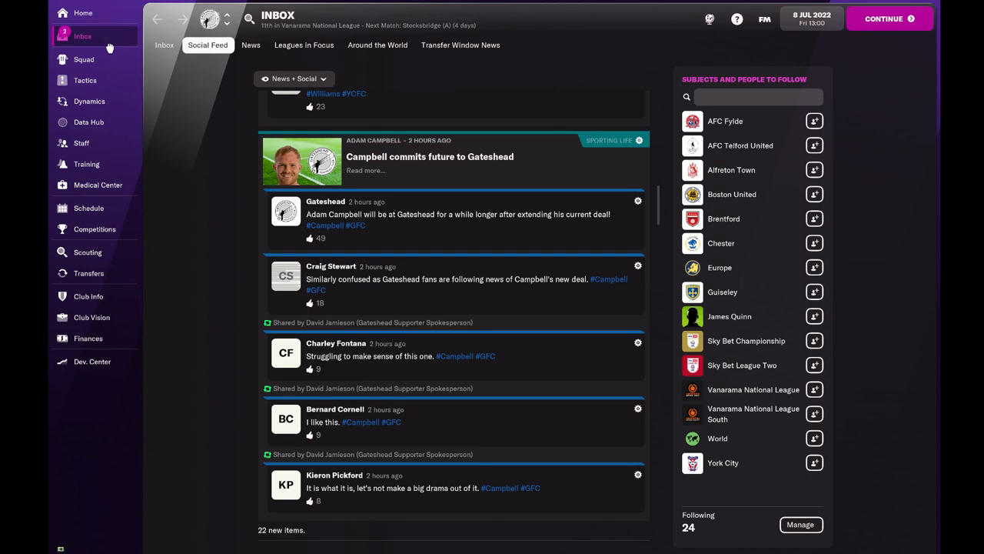
# Read Egli Kaja's scouting report and the Gateshead weekly training review in the inbox.
pyautogui.click(163, 45)
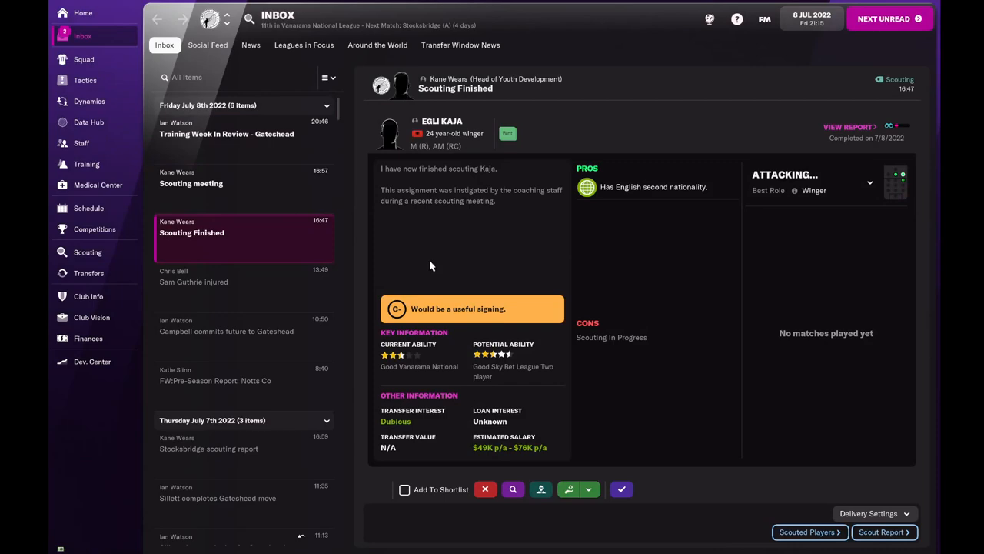
pyautogui.click(226, 133)
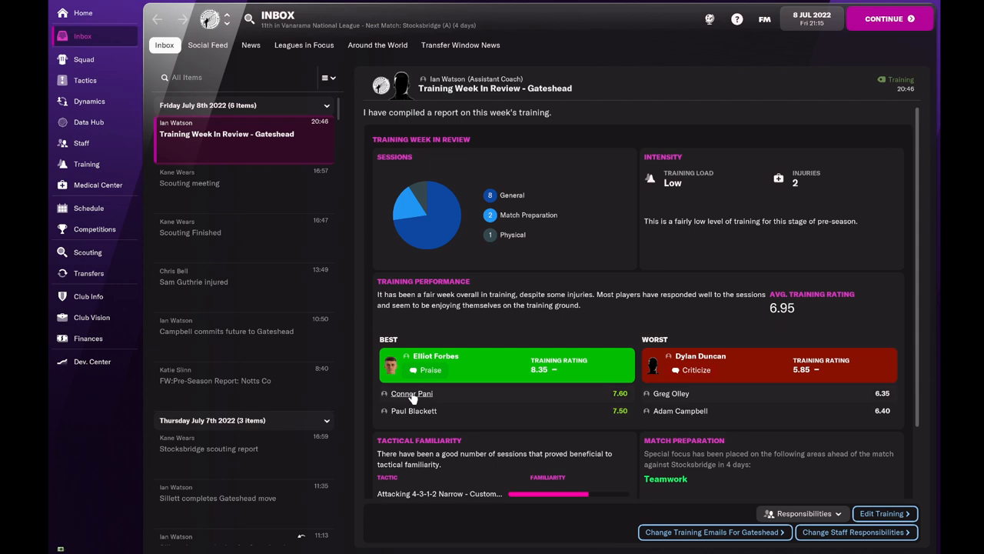
pyautogui.click(412, 393)
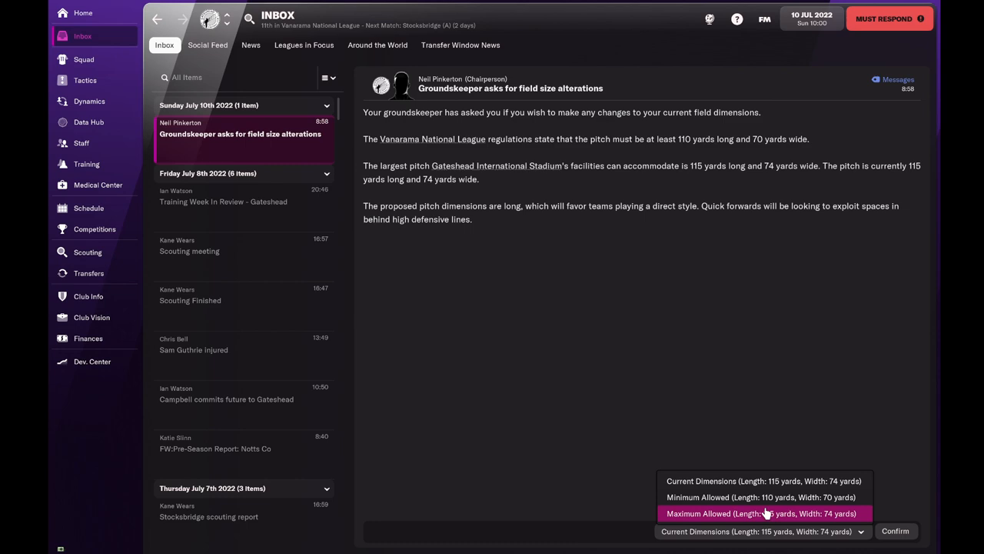
# Keep the 115 by 74 yard pitch dimensions, continue, and open the new unread message.
pyautogui.click(895, 531)
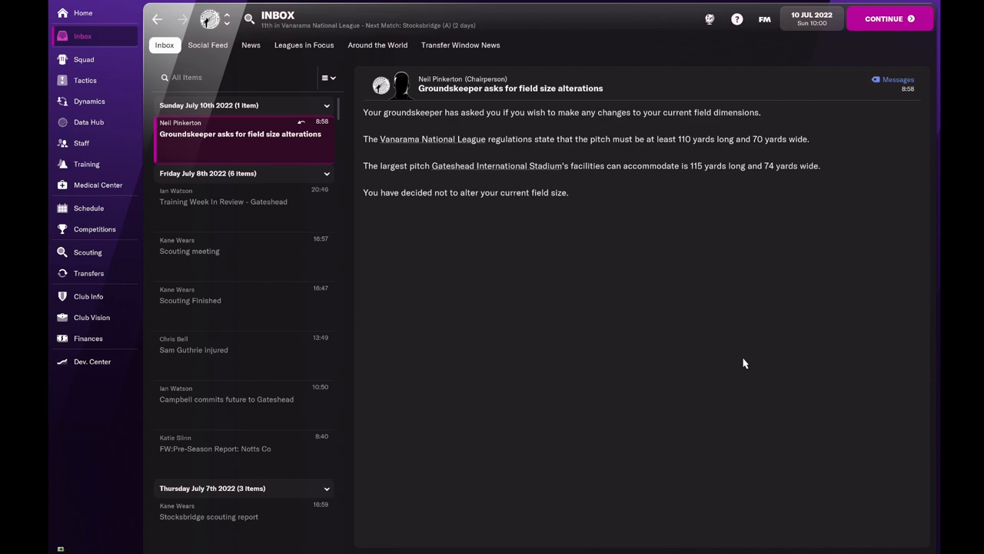
pyautogui.click(207, 45)
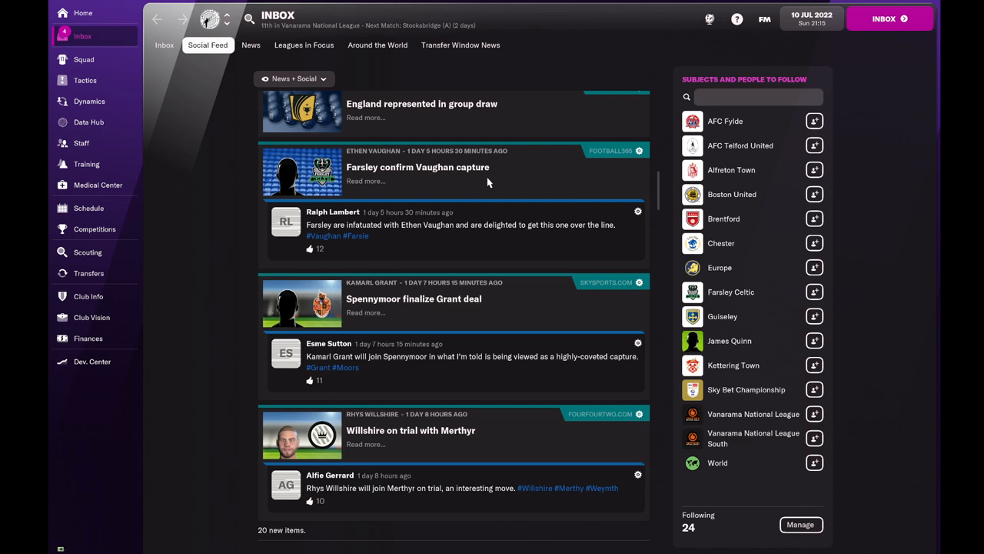
pyautogui.click(163, 44)
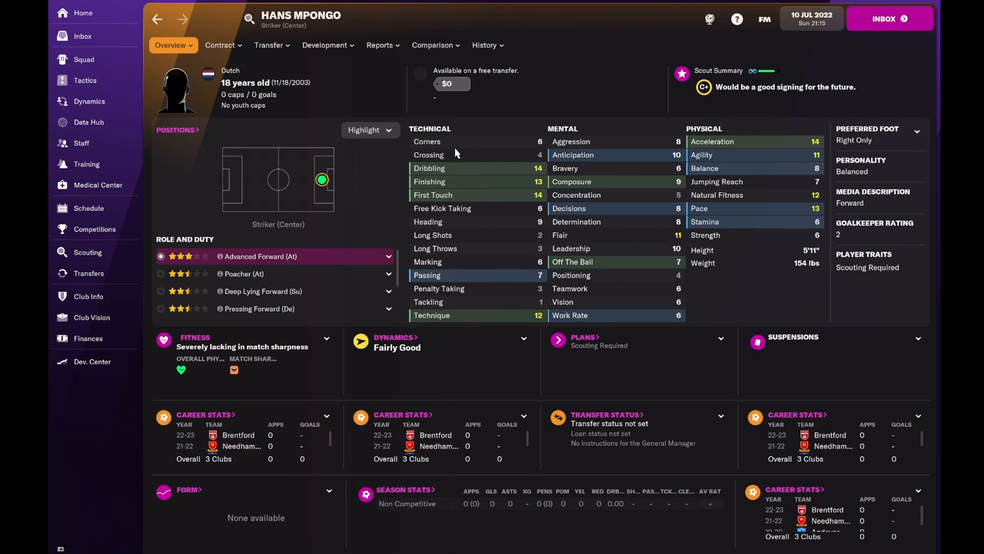
pyautogui.moveTo(82, 37)
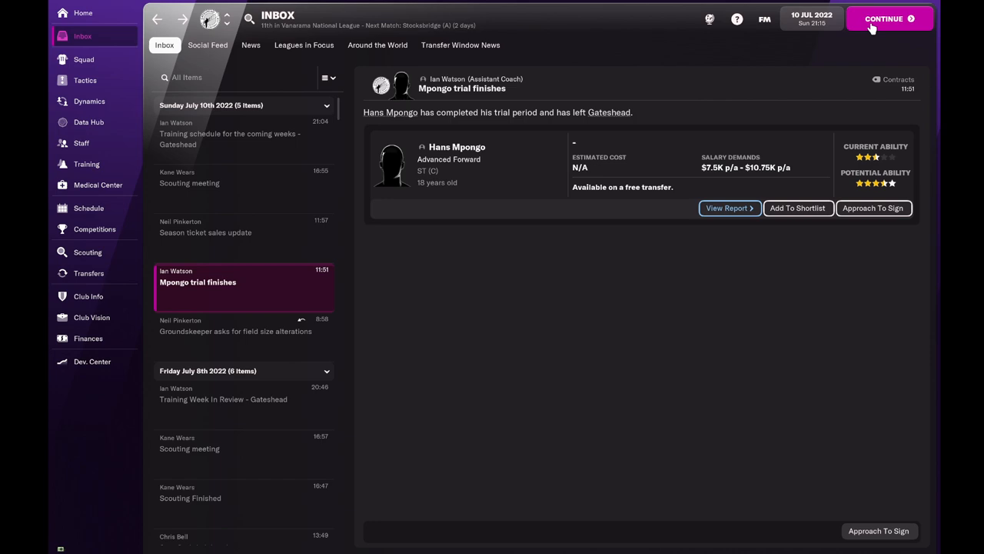
# Continue past Mpongo's finished trial toward the Stocksbridge friendly.
pyautogui.click(884, 18)
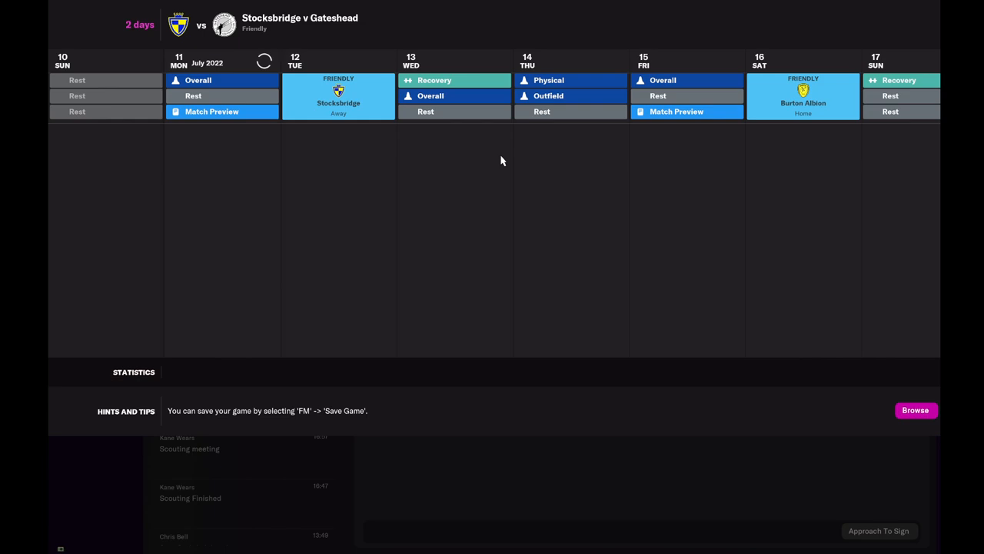
# Continue through the 4-1 Stocksbridge win, match analysis, and Northampton's Tinkler offer.
pyautogui.click(80, 35)
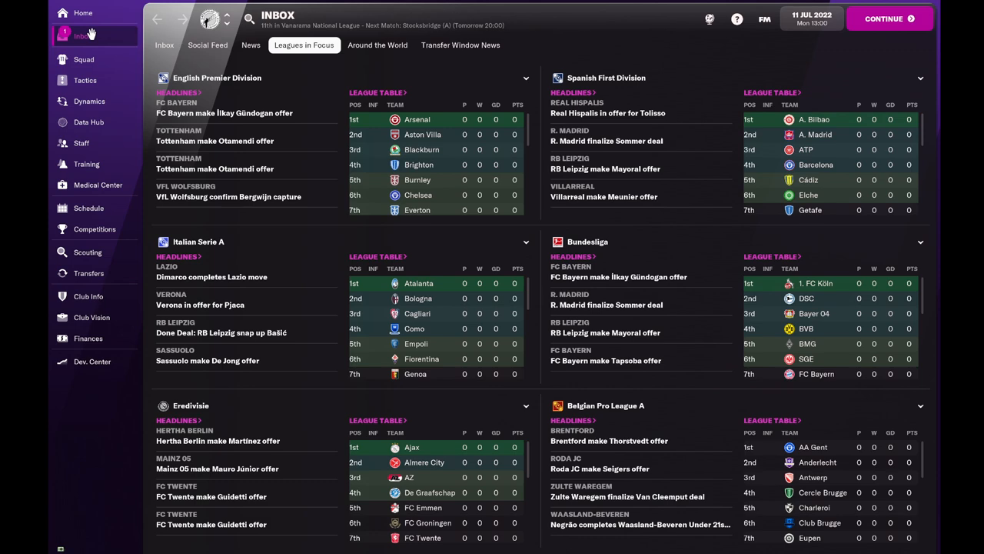
pyautogui.click(89, 208)
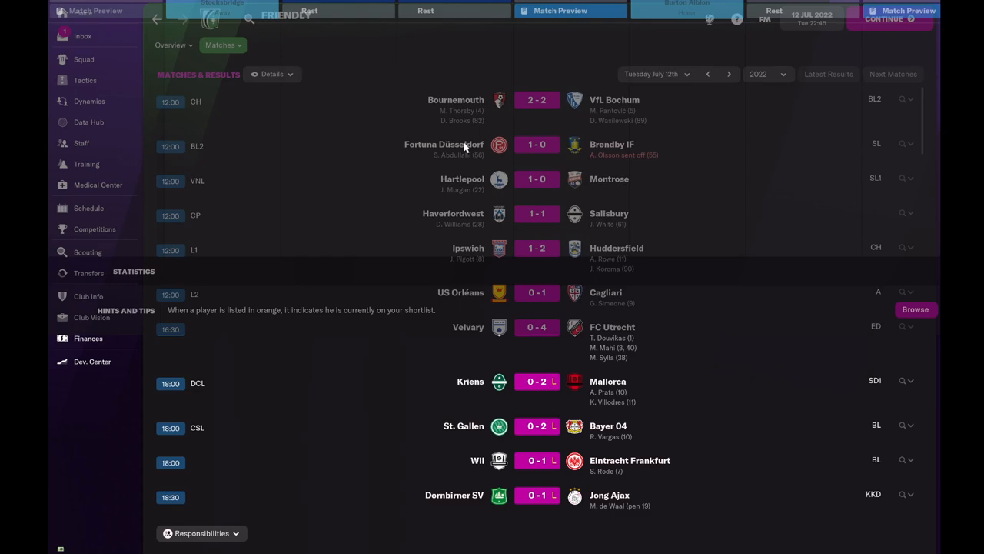
pyautogui.click(82, 35)
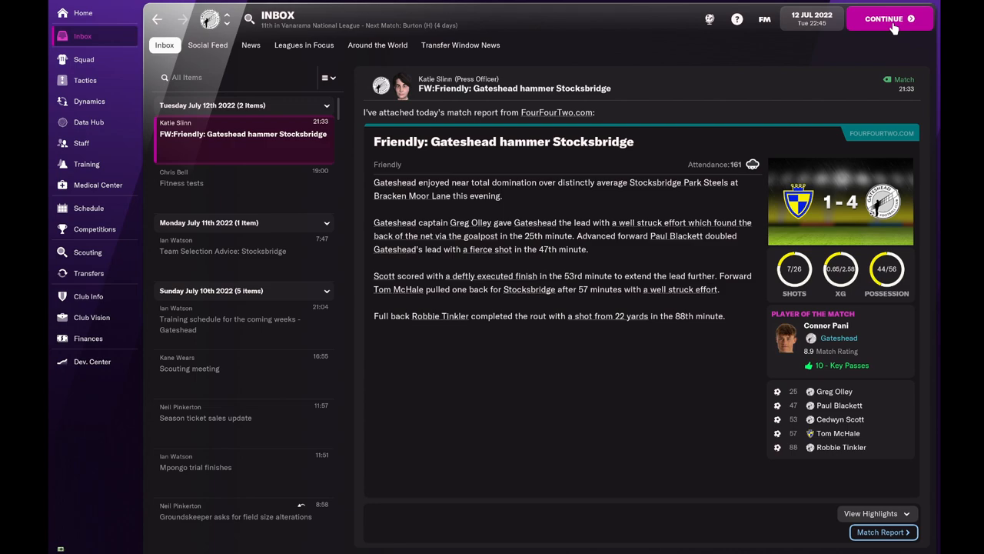
pyautogui.click(889, 18)
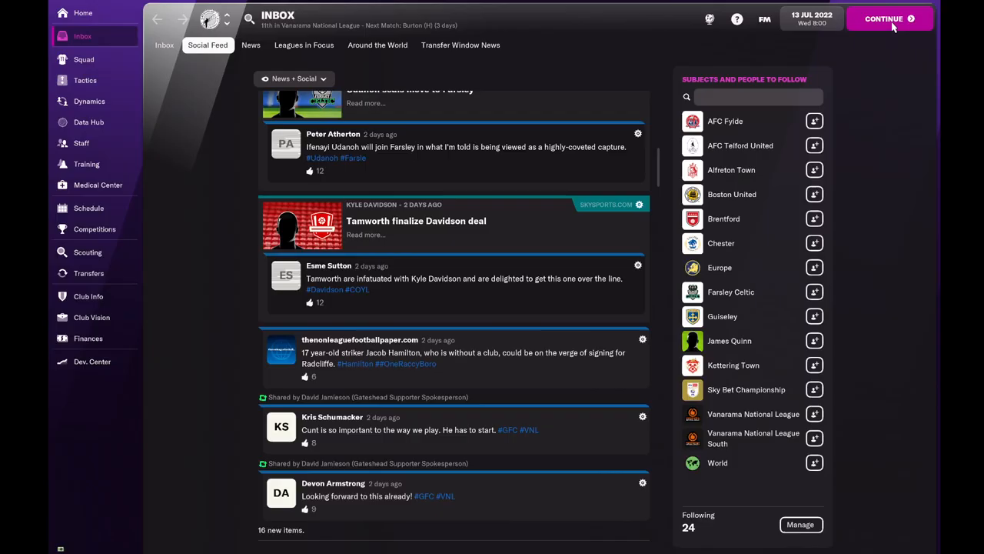
pyautogui.click(884, 19)
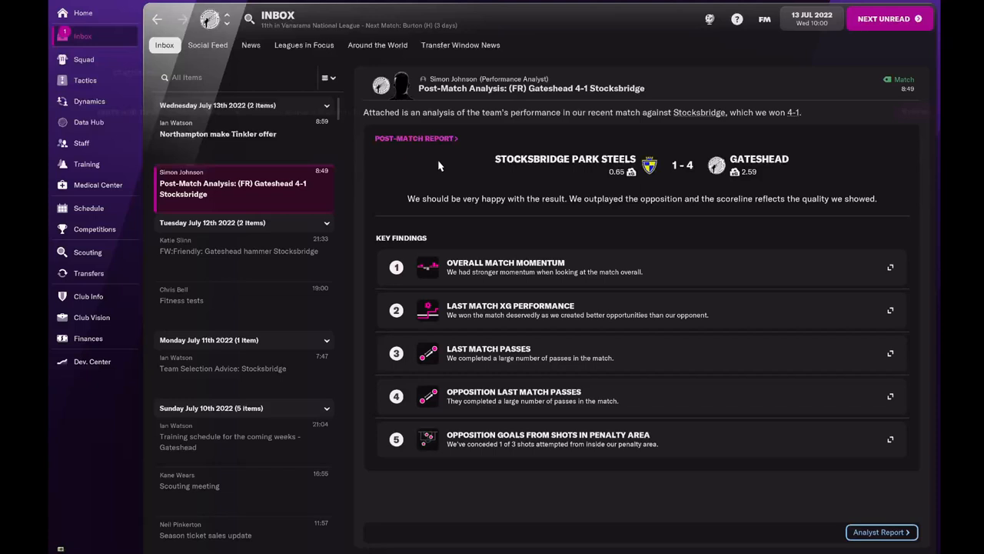
pyautogui.click(217, 128)
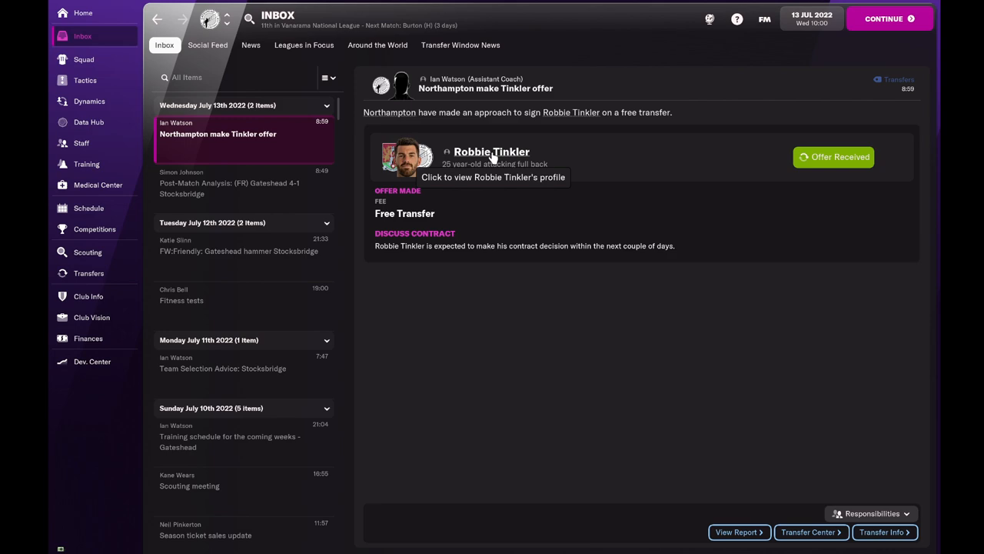
pyautogui.click(492, 151)
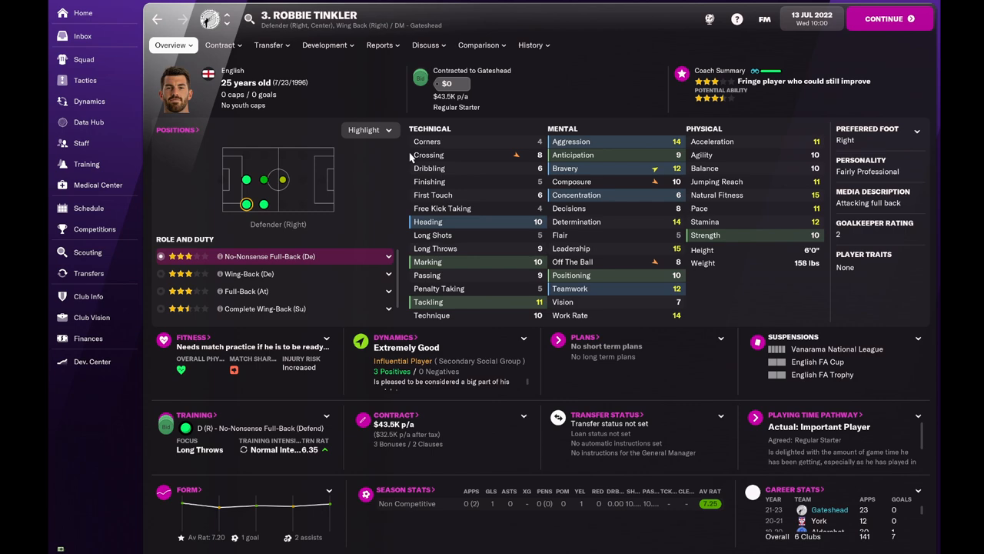
pyautogui.moveTo(405, 154)
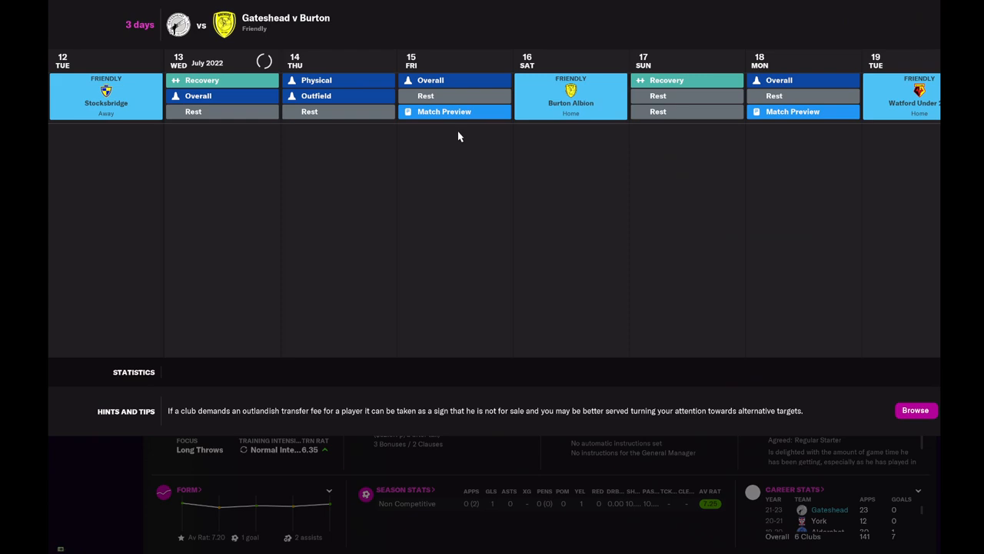
pyautogui.moveTo(453, 133)
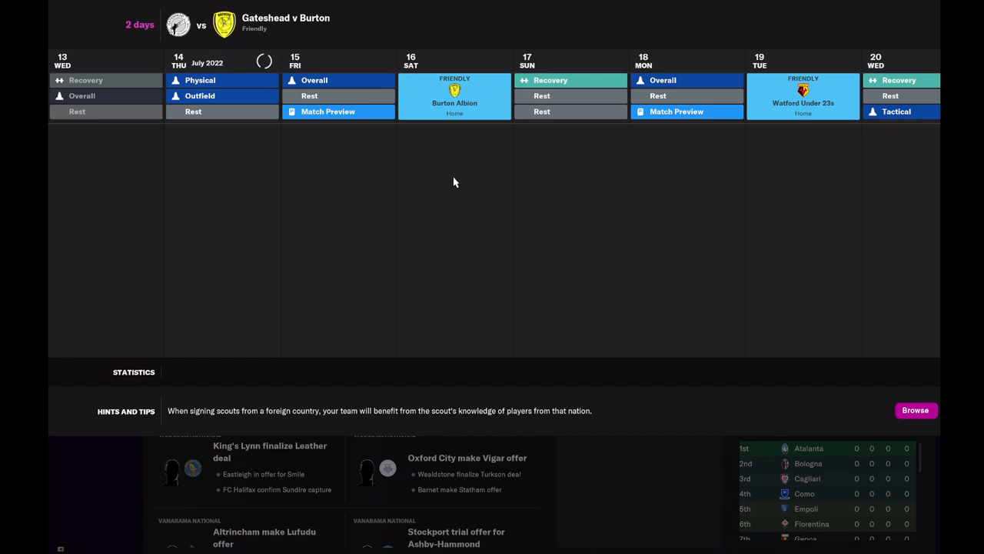
pyautogui.click(83, 37)
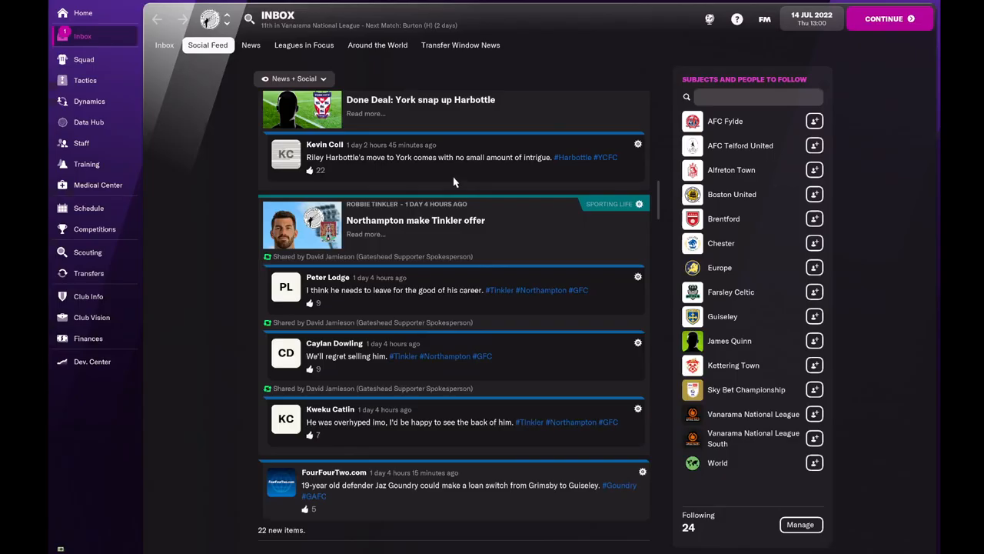
pyautogui.click(164, 45)
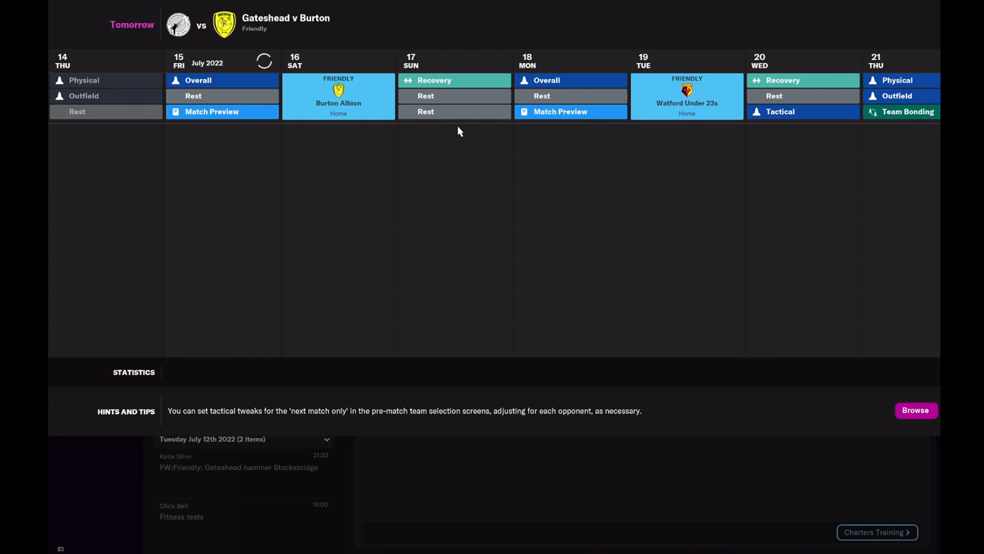
pyautogui.click(83, 36)
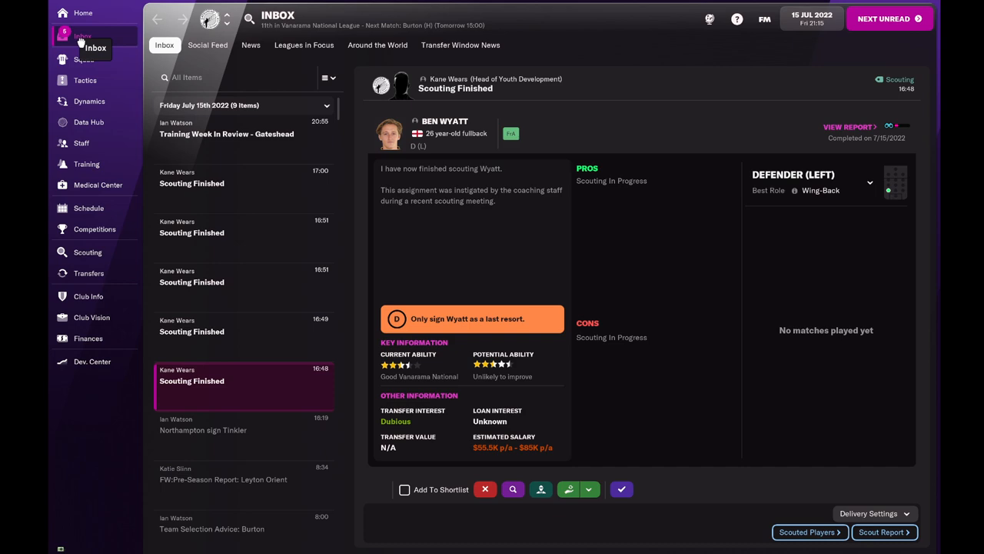
pyautogui.click(243, 232)
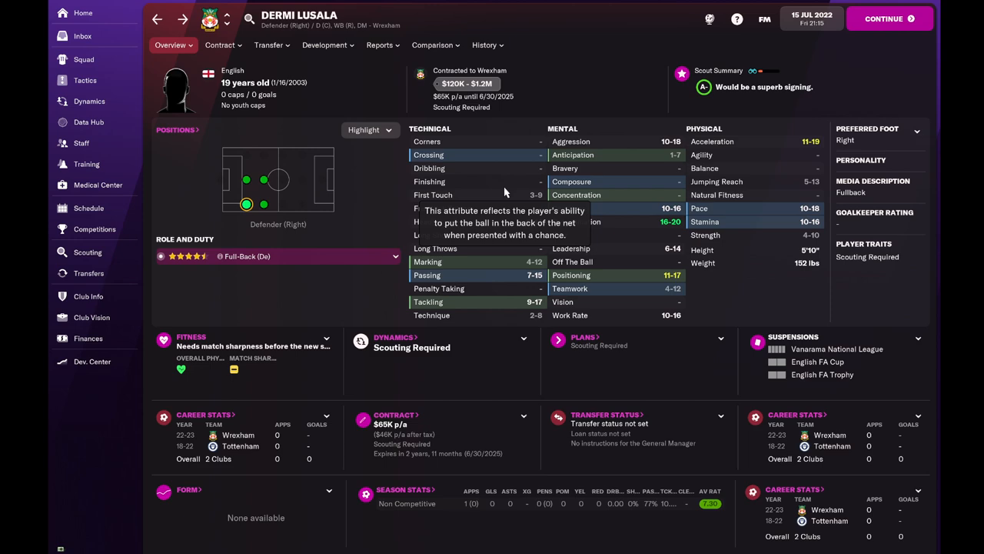
pyautogui.click(268, 45)
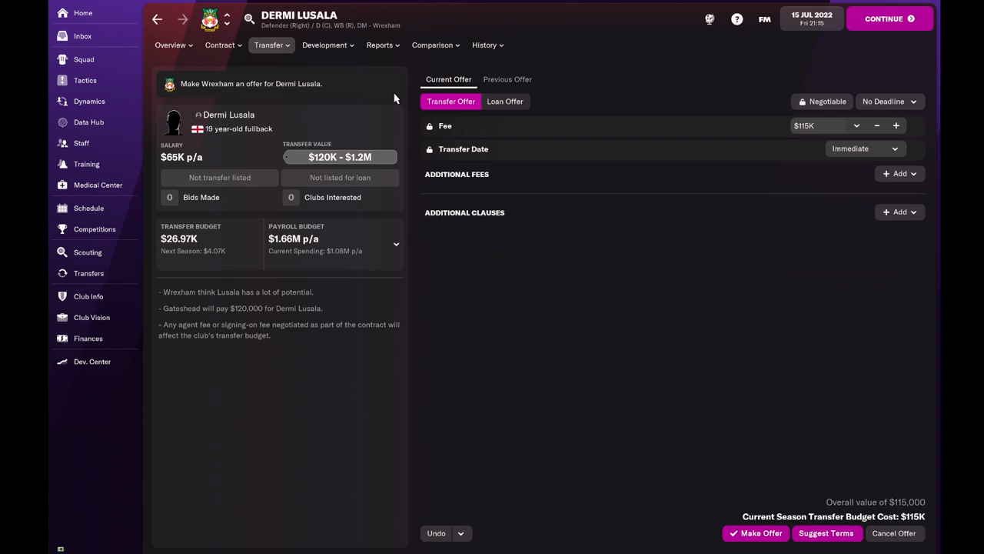
# Abandon the Lusala transfer offer and review his profile and career history.
pyautogui.click(170, 45)
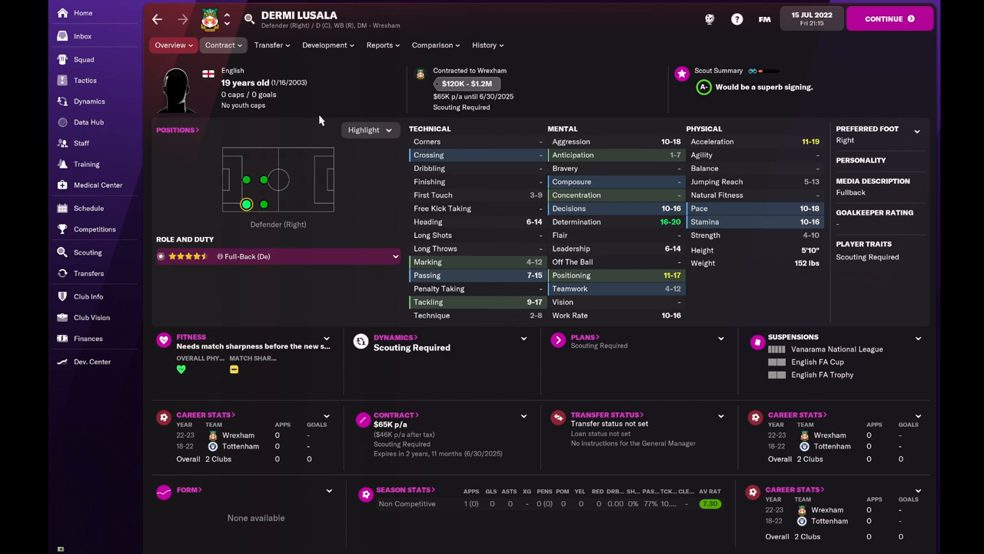
pyautogui.click(269, 45)
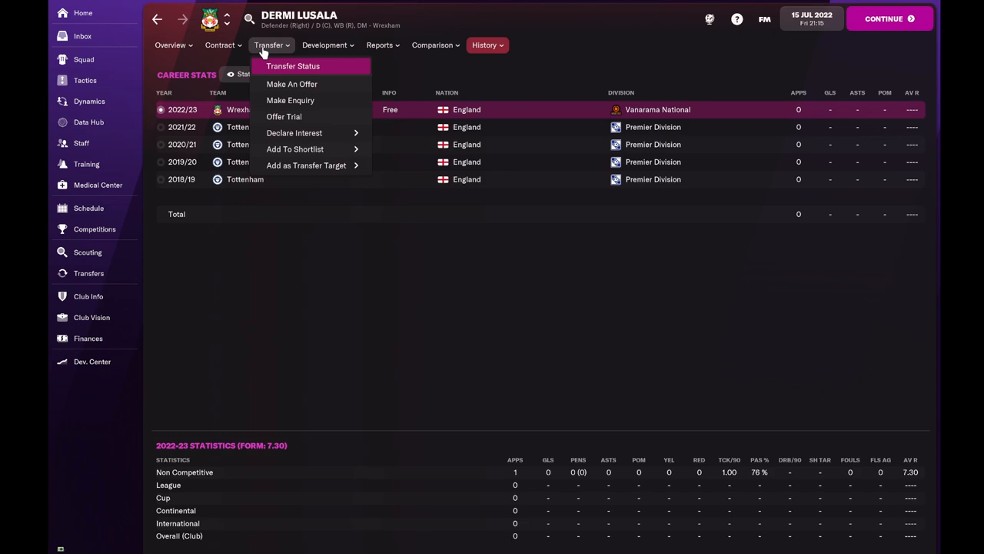
pyautogui.click(170, 44)
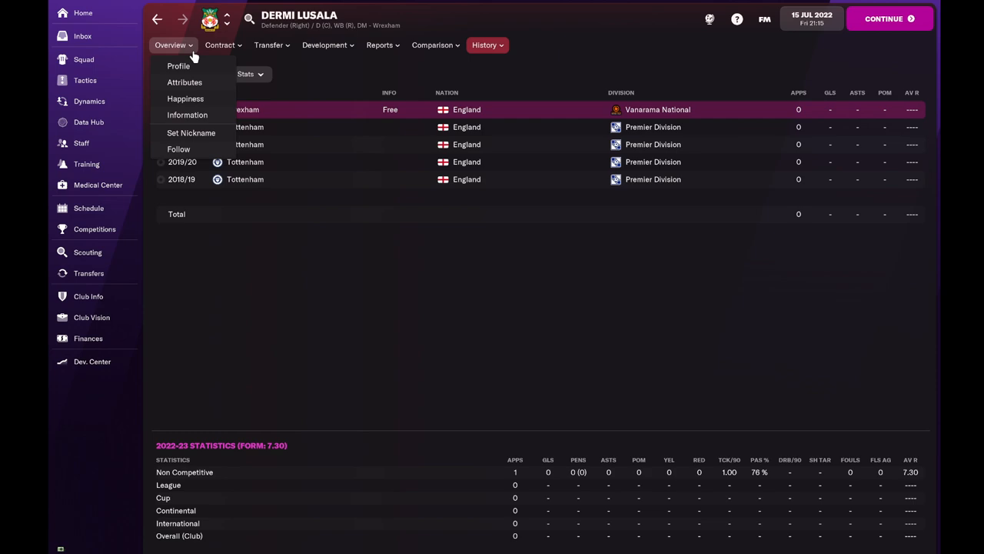
# Draft a Lusala loan paying 100% of salary, played or unused, and suggest terms.
pyautogui.click(268, 45)
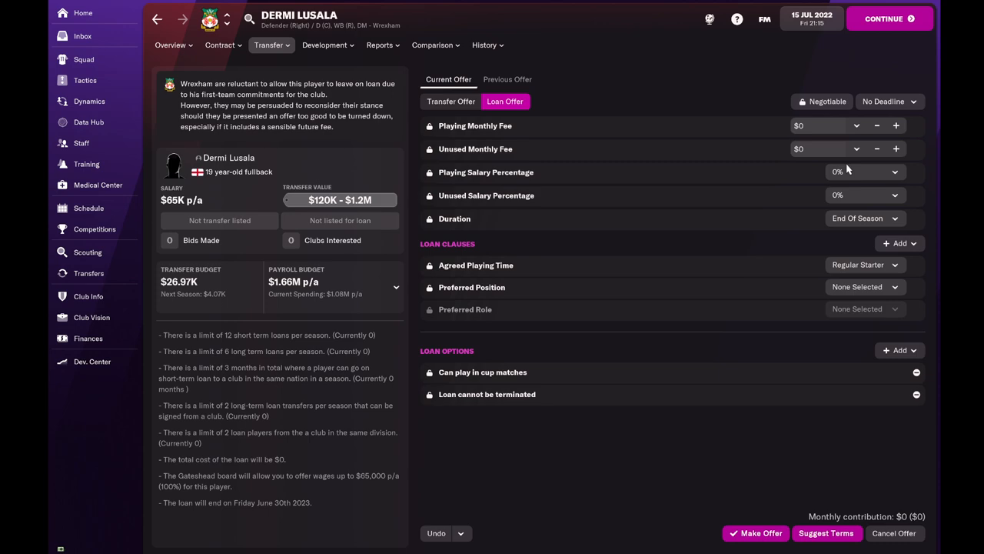
pyautogui.click(865, 172)
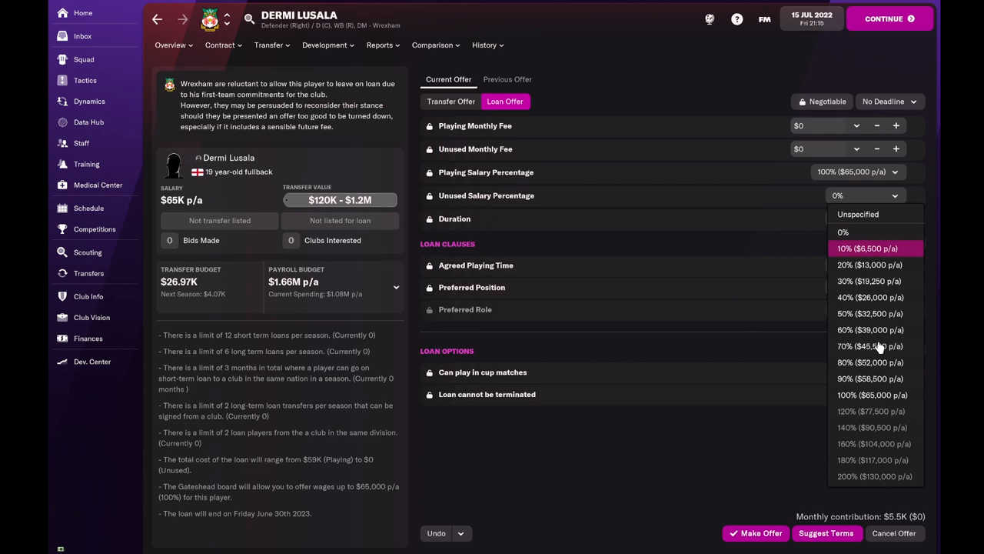
pyautogui.click(871, 395)
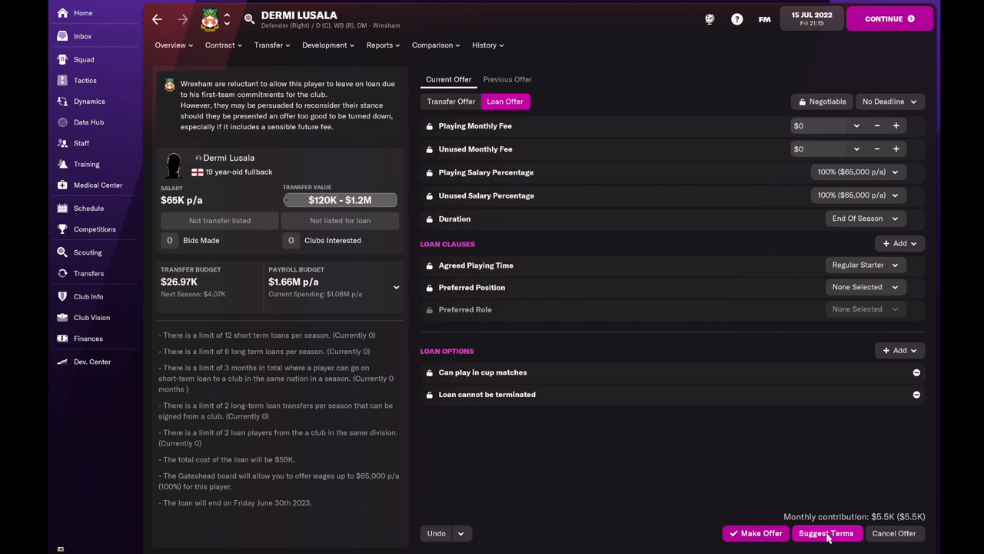
pyautogui.click(82, 35)
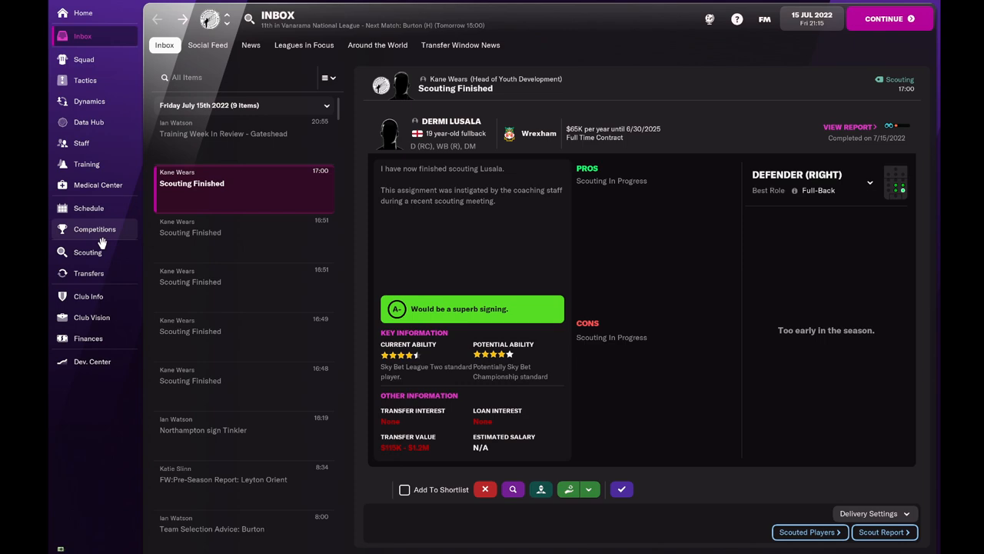
# Submit Adrian Akande's loan offer and put Hull's amended 60% salary terms back.
pyautogui.click(88, 252)
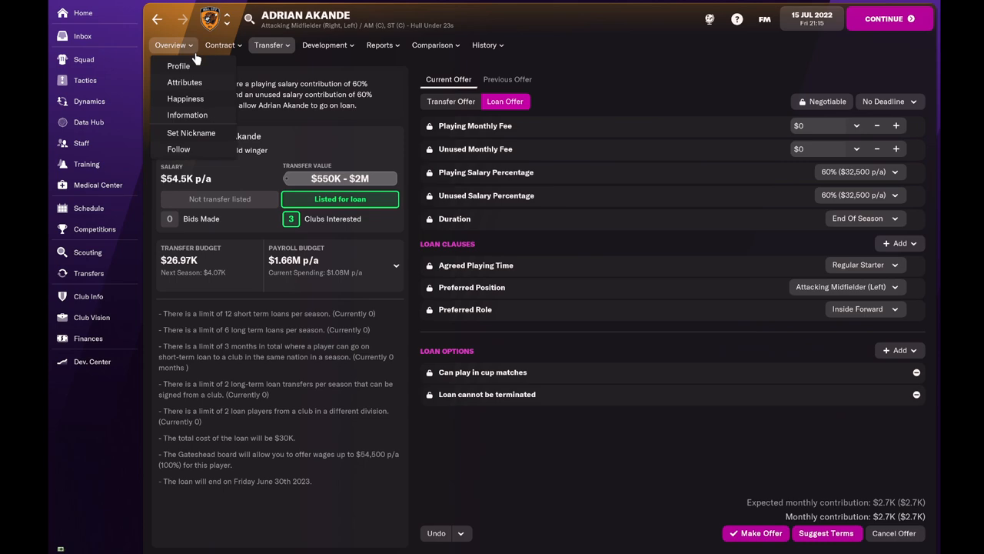
pyautogui.click(169, 45)
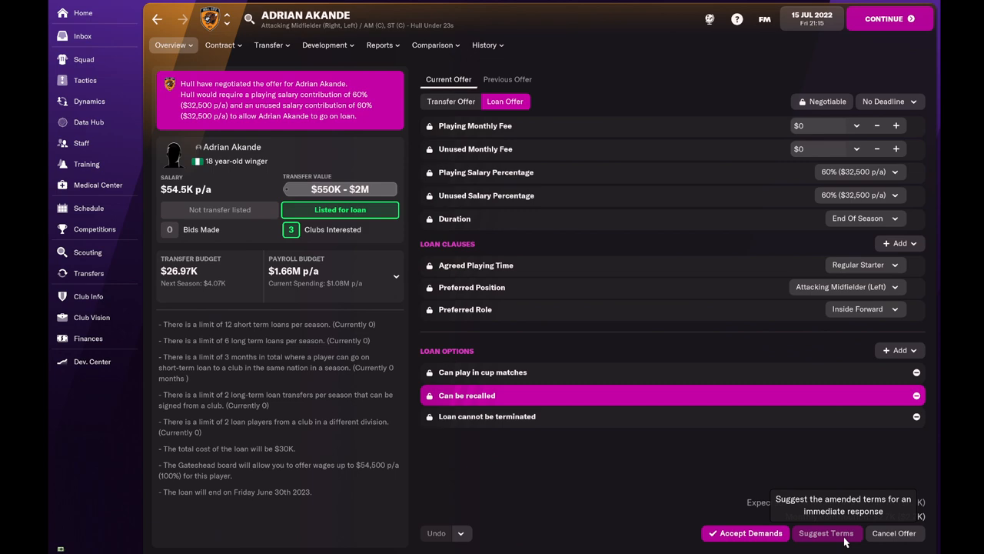
pyautogui.click(87, 252)
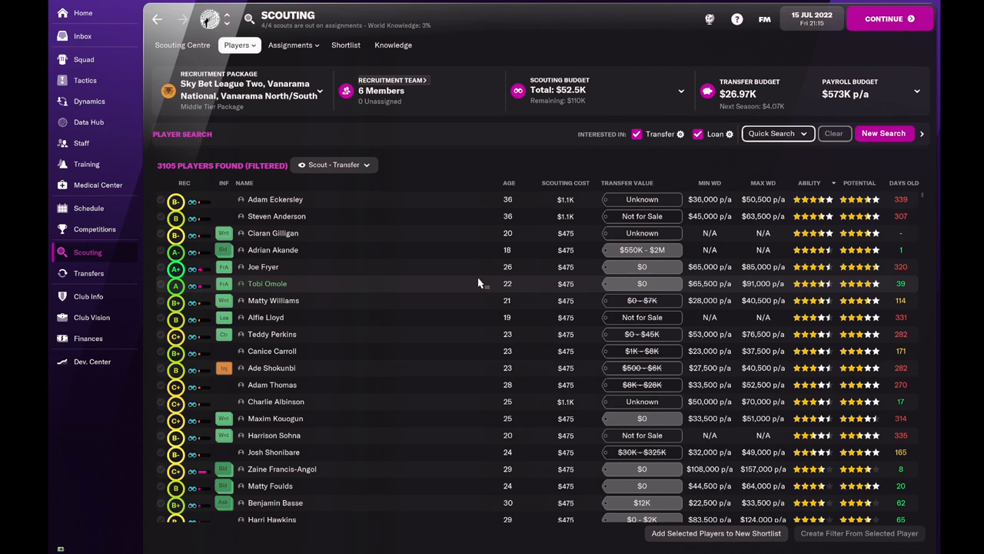
pyautogui.moveTo(385, 267)
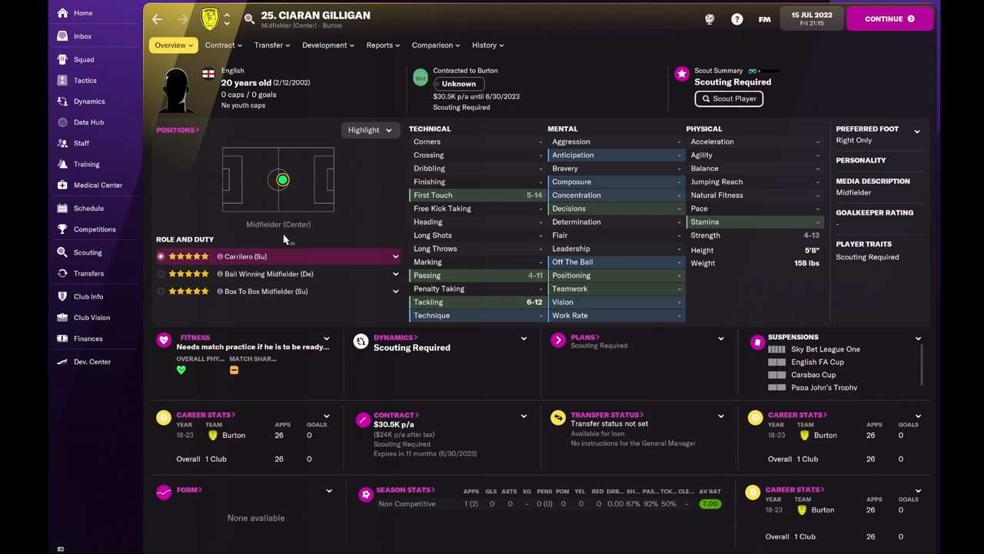
# Switch Ciaran Gilligan's transfer offer to a loan and submit it to Burton.
pyautogui.click(268, 45)
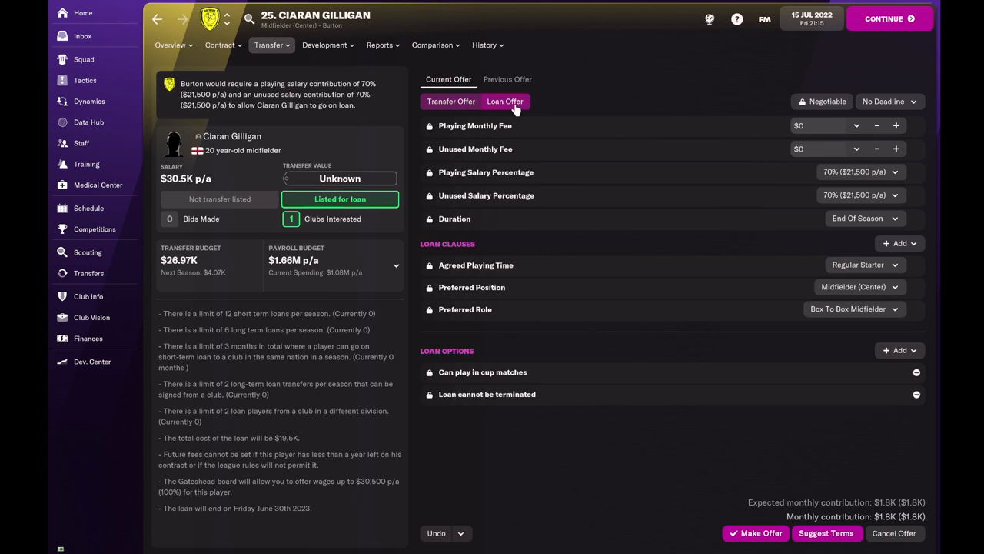
pyautogui.click(505, 100)
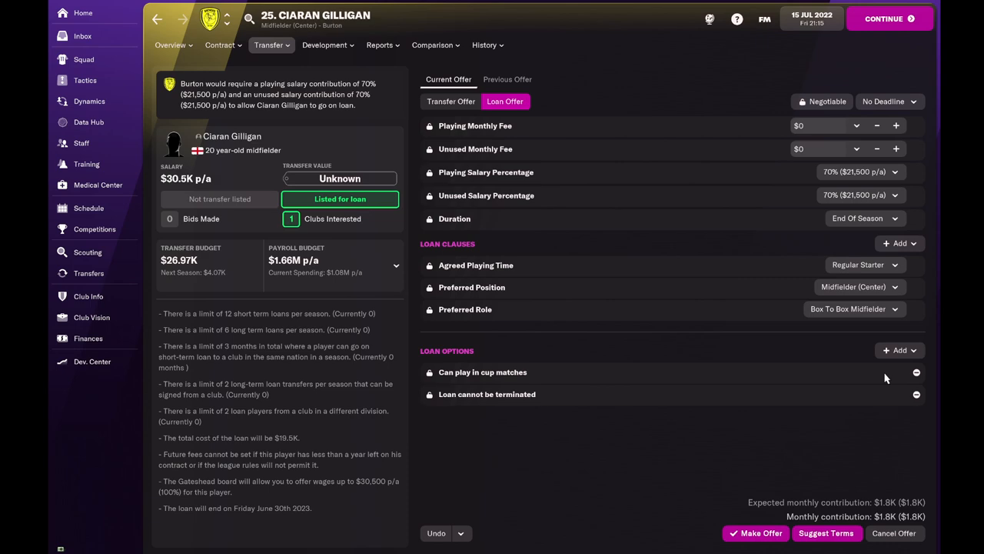
pyautogui.click(755, 532)
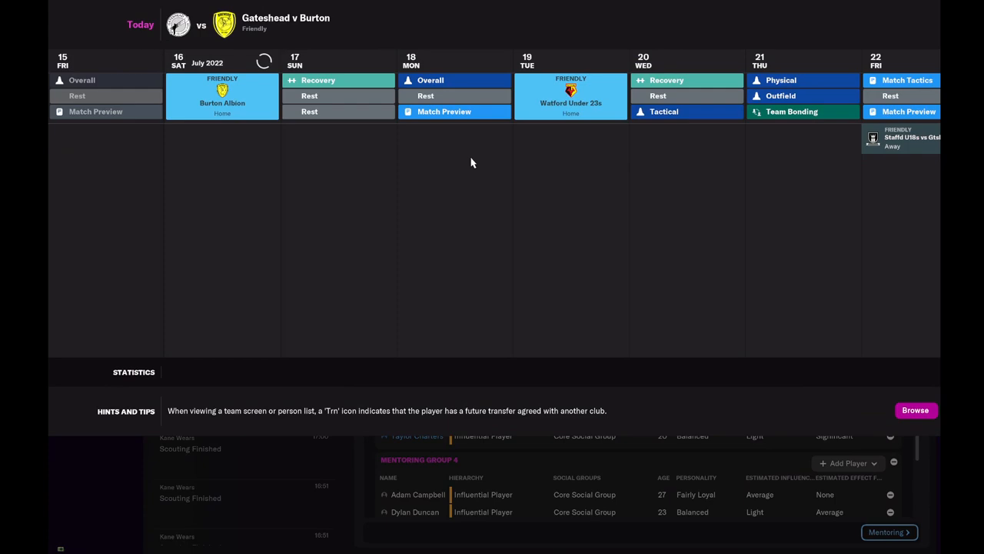
pyautogui.moveTo(458, 139)
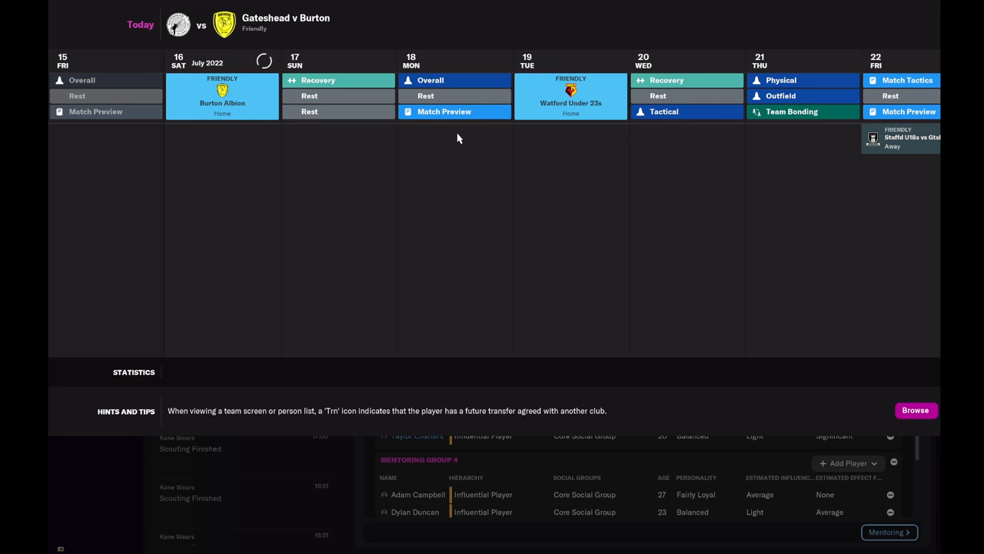
# Continue and confirm submitting the current squad numbers.
pyautogui.click(83, 36)
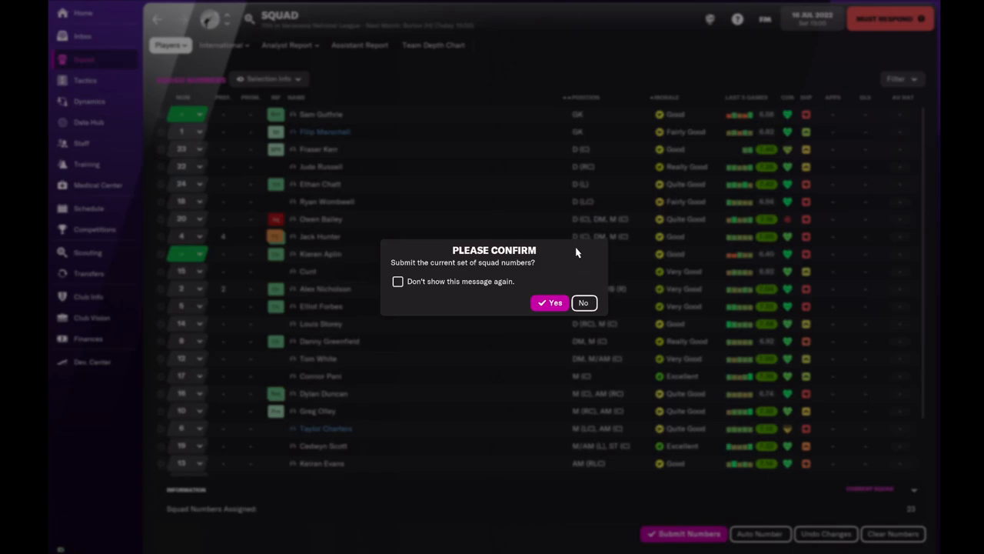
pyautogui.click(551, 302)
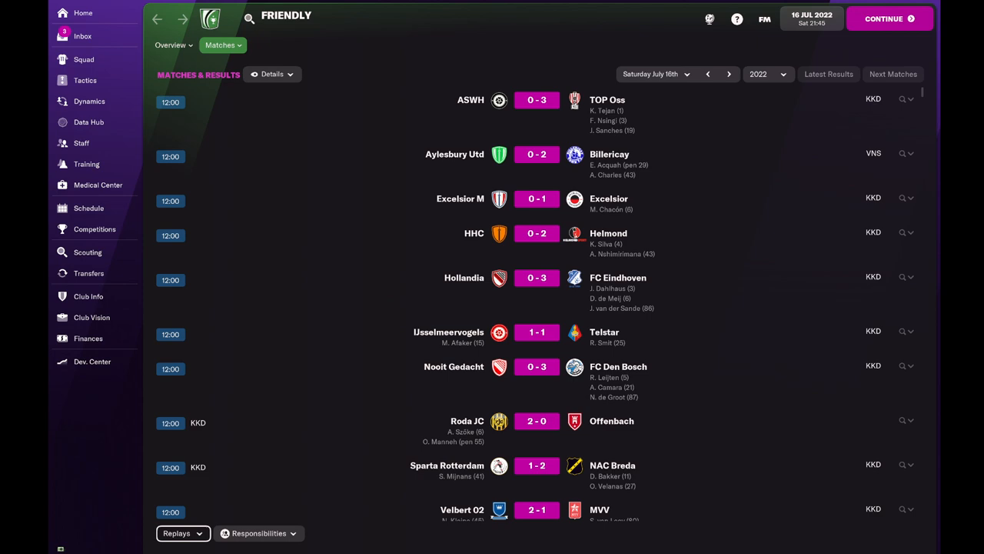
pyautogui.click(82, 36)
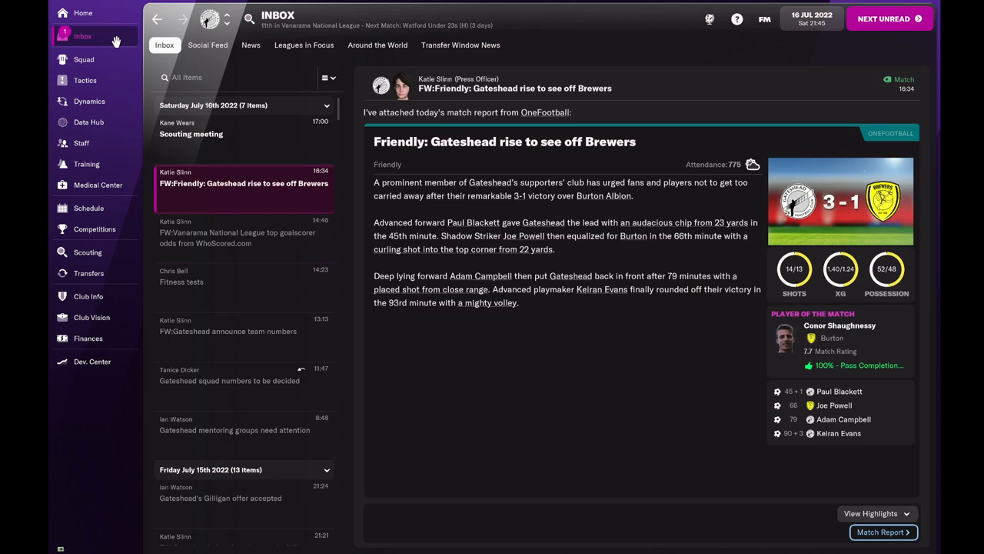
pyautogui.click(191, 129)
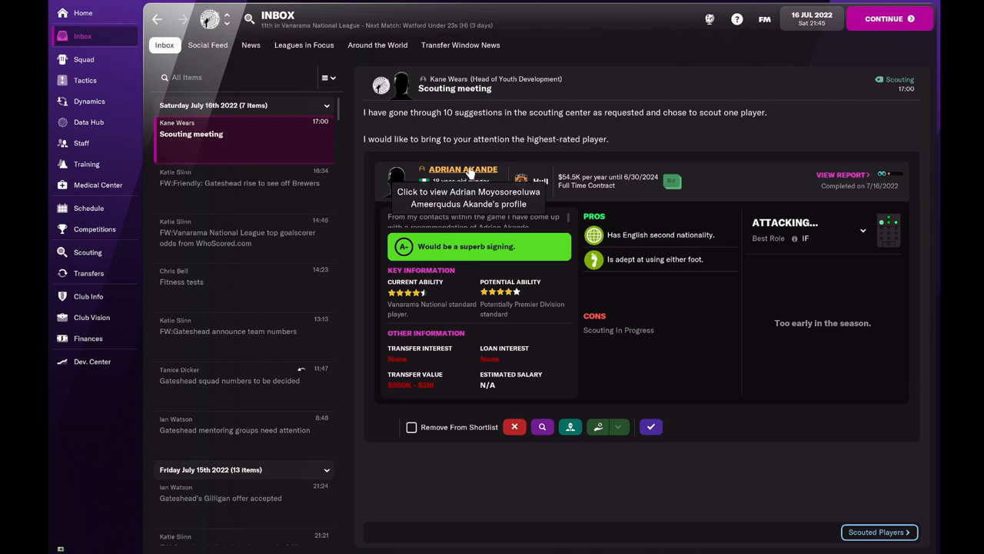
pyautogui.click(463, 168)
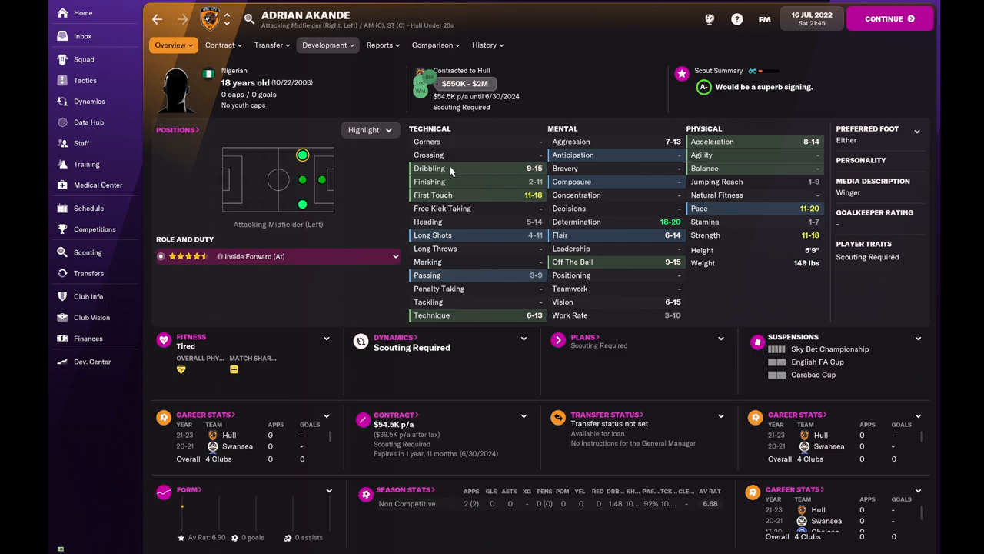
pyautogui.click(83, 35)
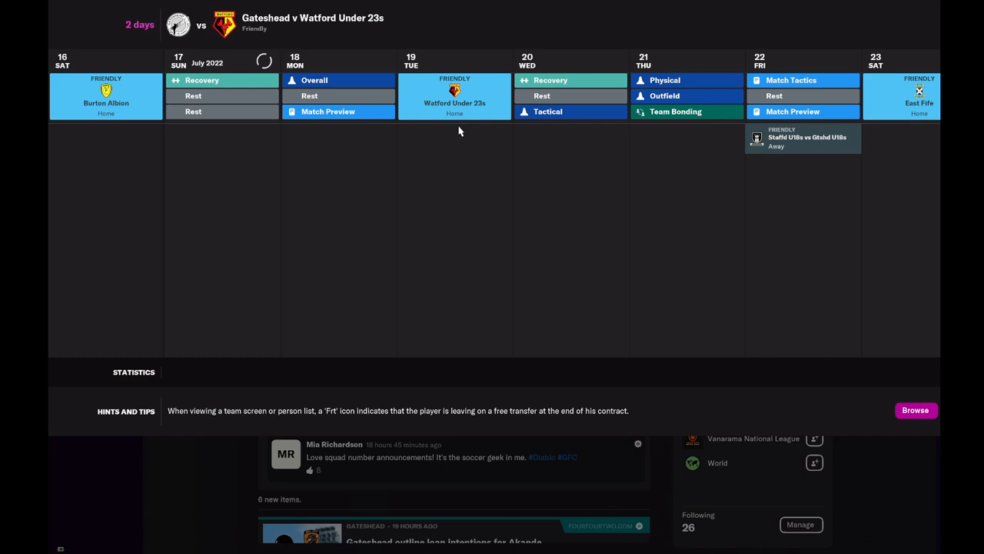
# Read the Watford Under 23s scouting report, then advance to the 19 July friendly matchday.
pyautogui.click(83, 37)
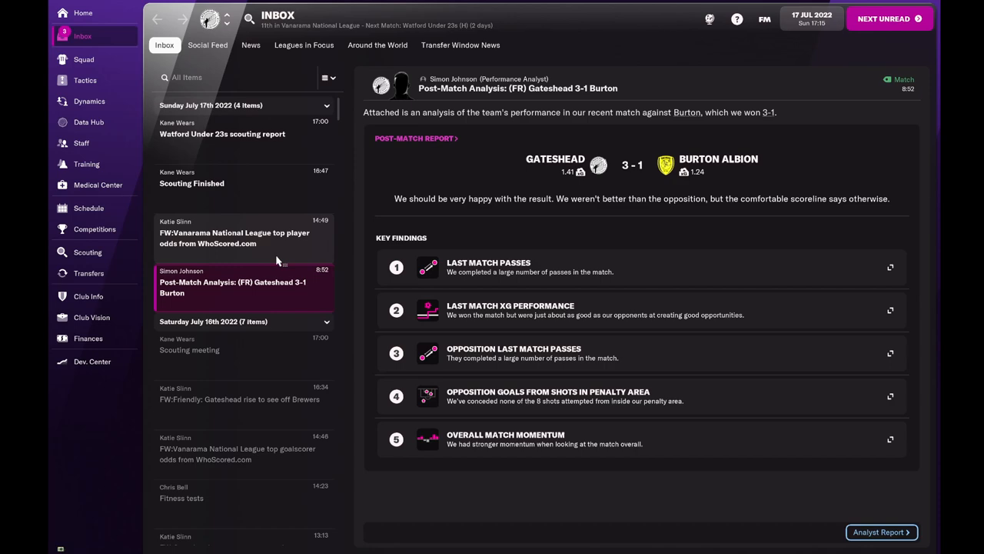
pyautogui.click(222, 129)
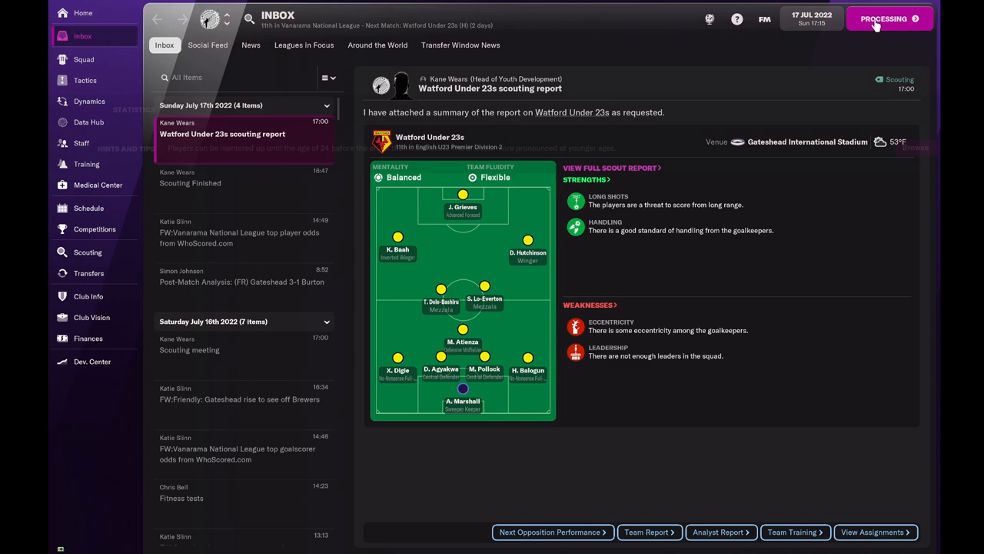
pyautogui.click(885, 18)
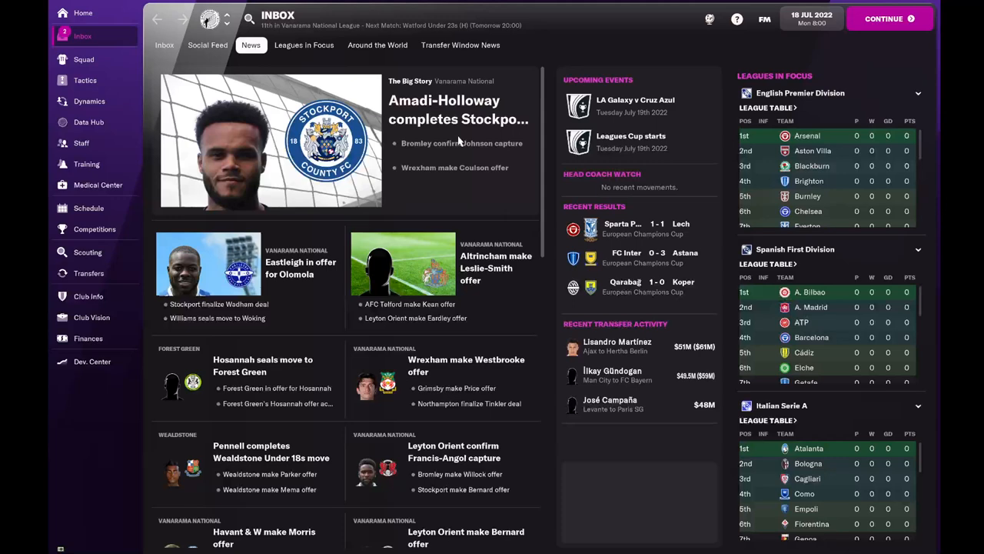
pyautogui.click(88, 207)
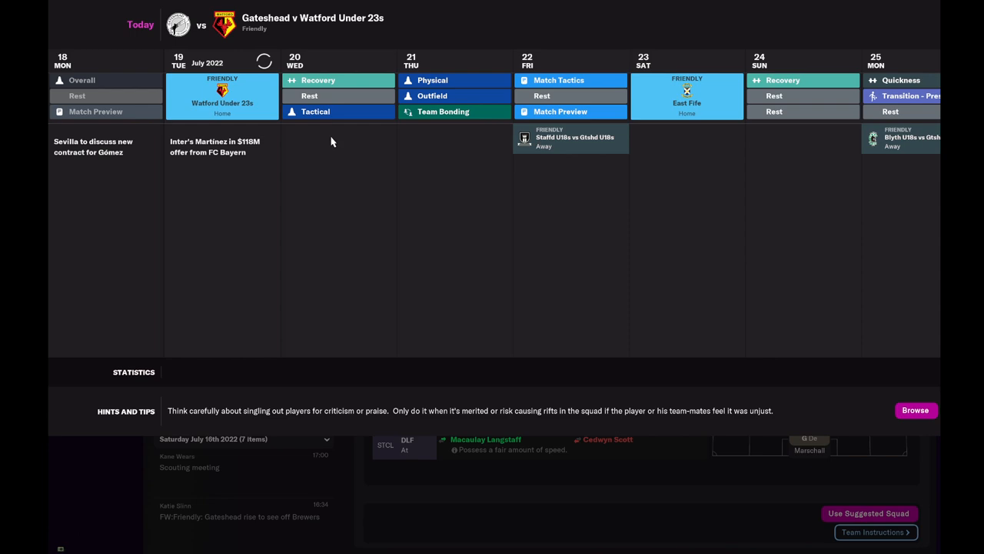
# Review fitness tests, tactics, incoming loans and the scouted players list before the Watford friendly.
pyautogui.click(83, 36)
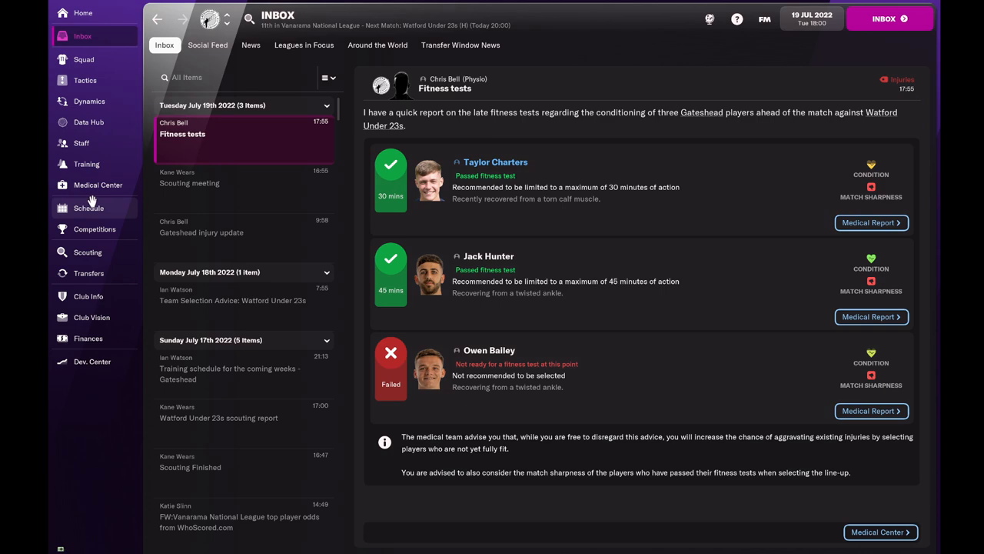
pyautogui.click(84, 80)
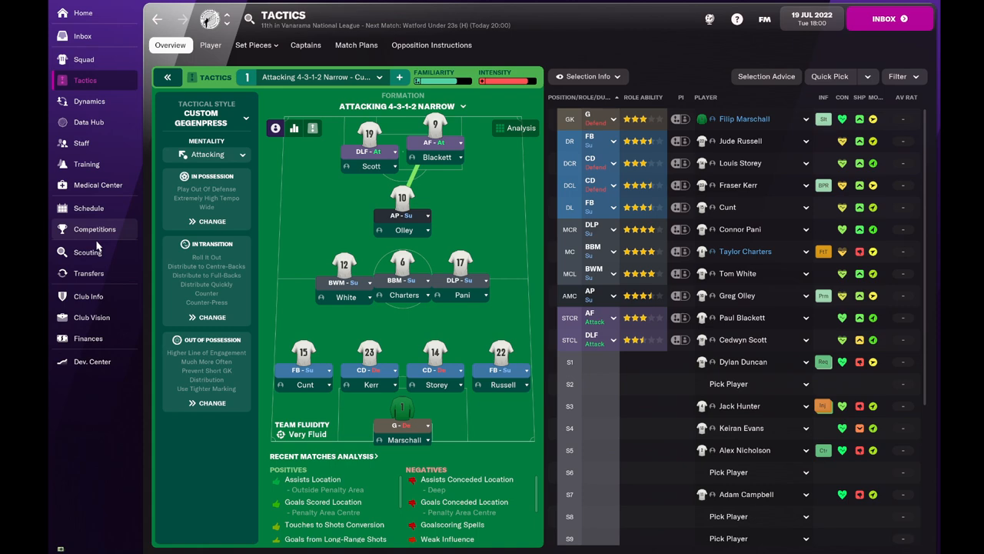
pyautogui.click(88, 273)
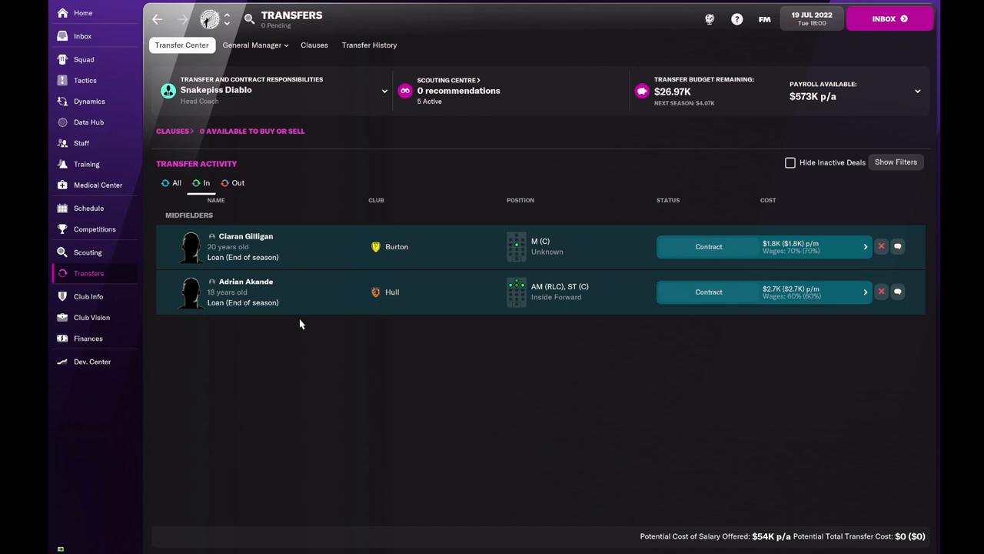
pyautogui.click(87, 252)
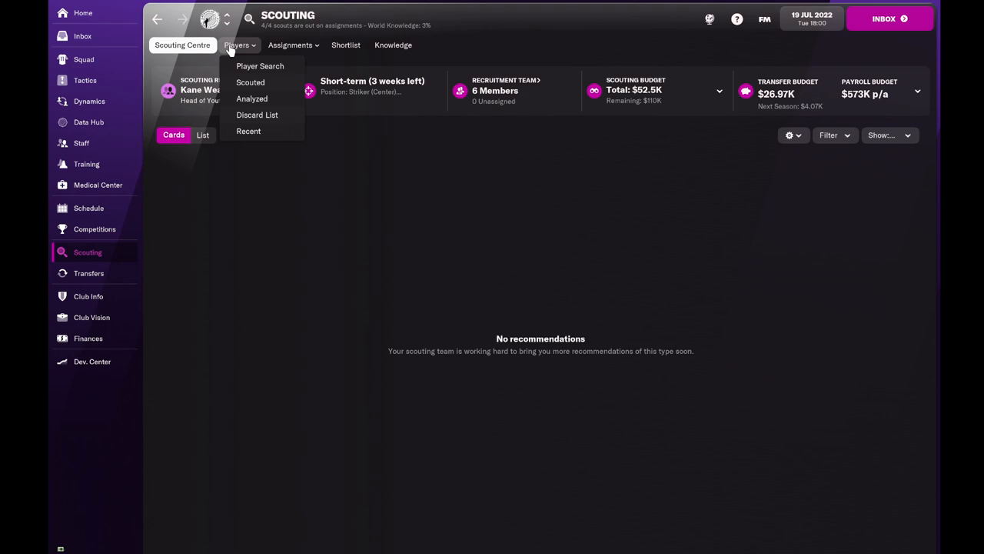
pyautogui.click(260, 65)
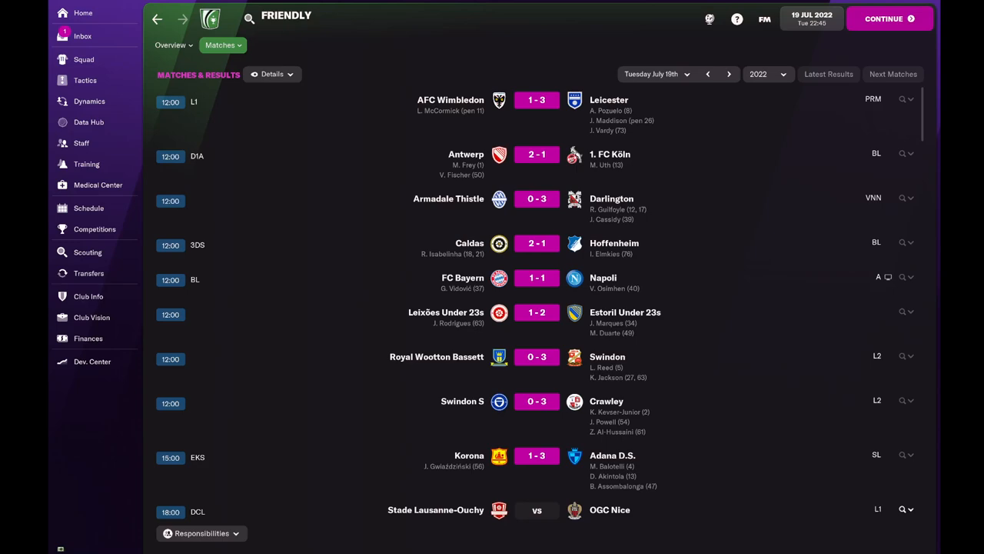
# Advance day by day to 22 July, checking news, inbox and scouted players along the way.
pyautogui.click(83, 36)
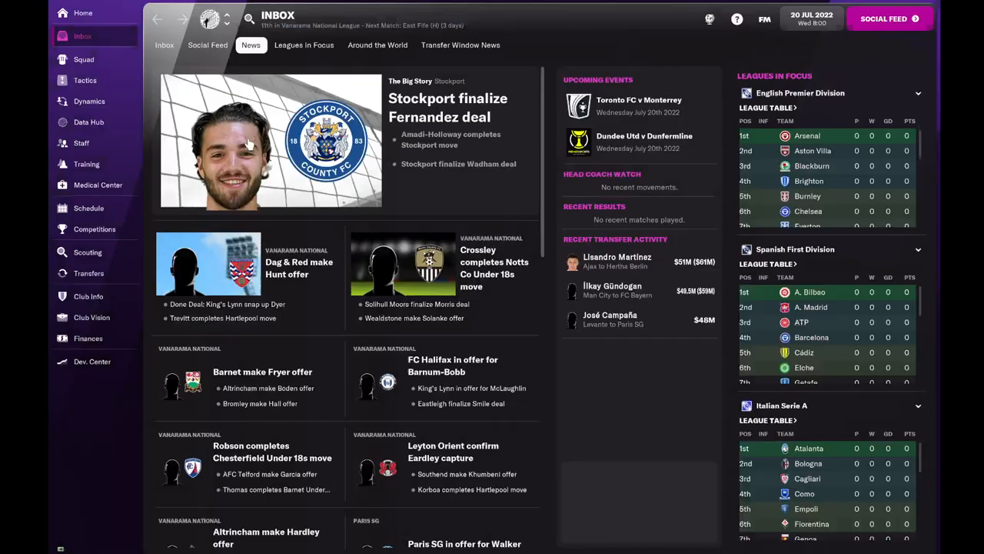
pyautogui.click(207, 45)
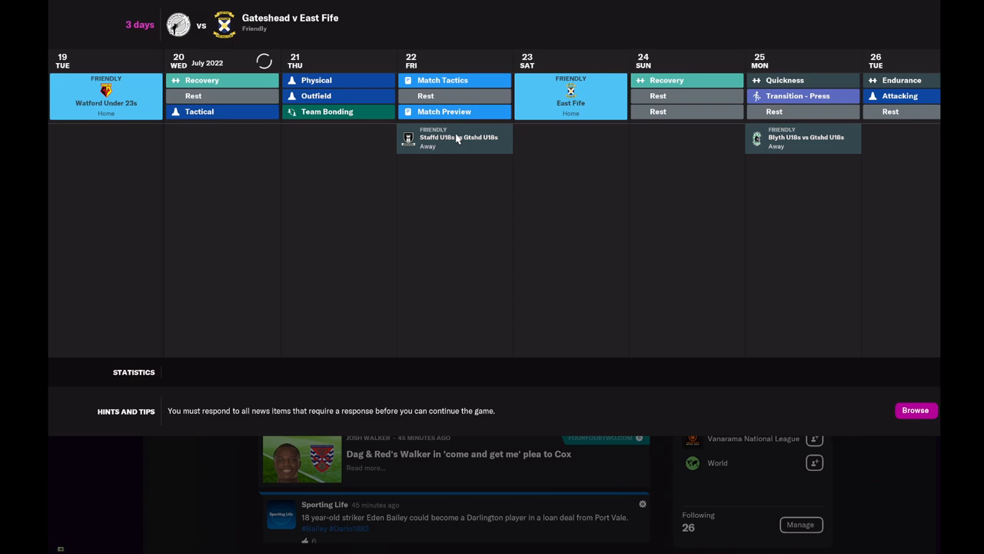
pyautogui.click(82, 36)
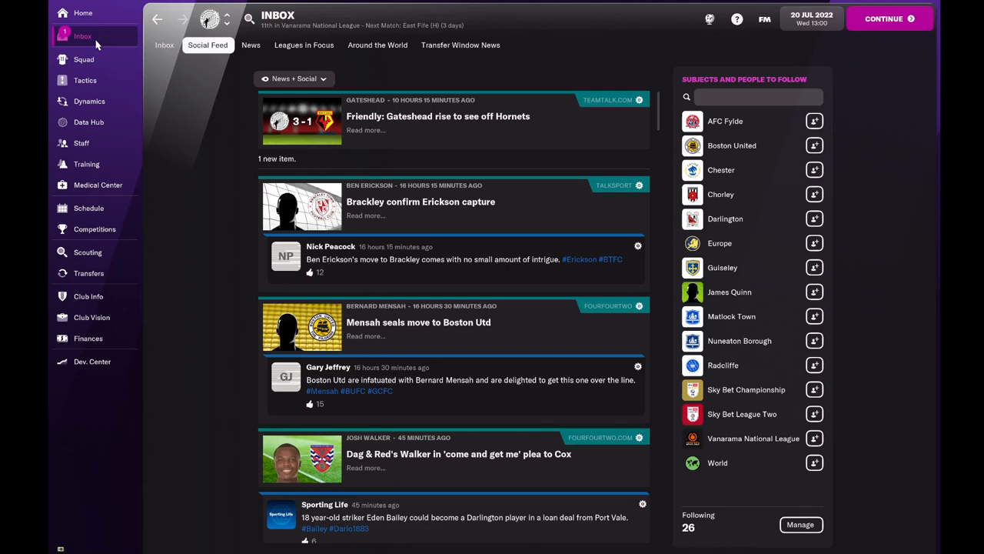
pyautogui.click(164, 44)
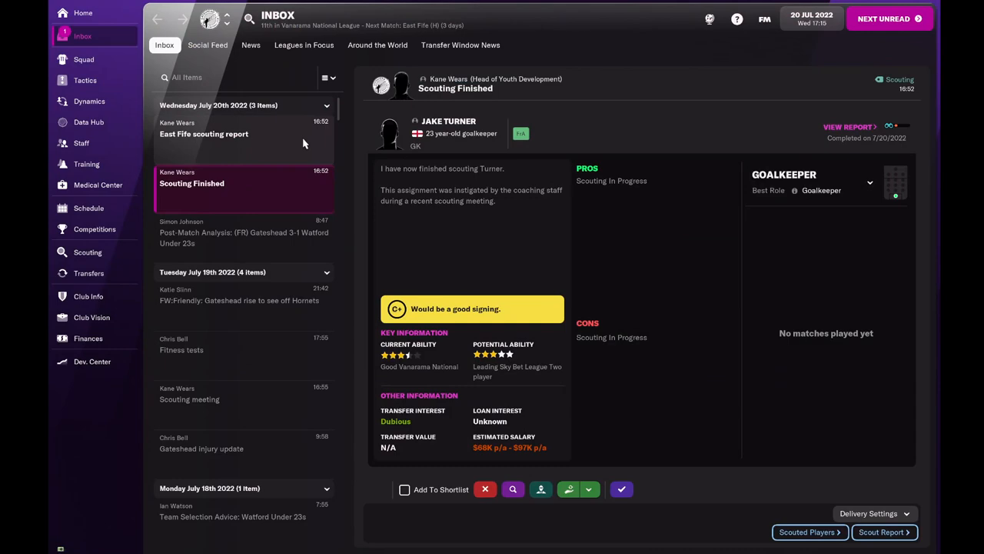
pyautogui.click(87, 252)
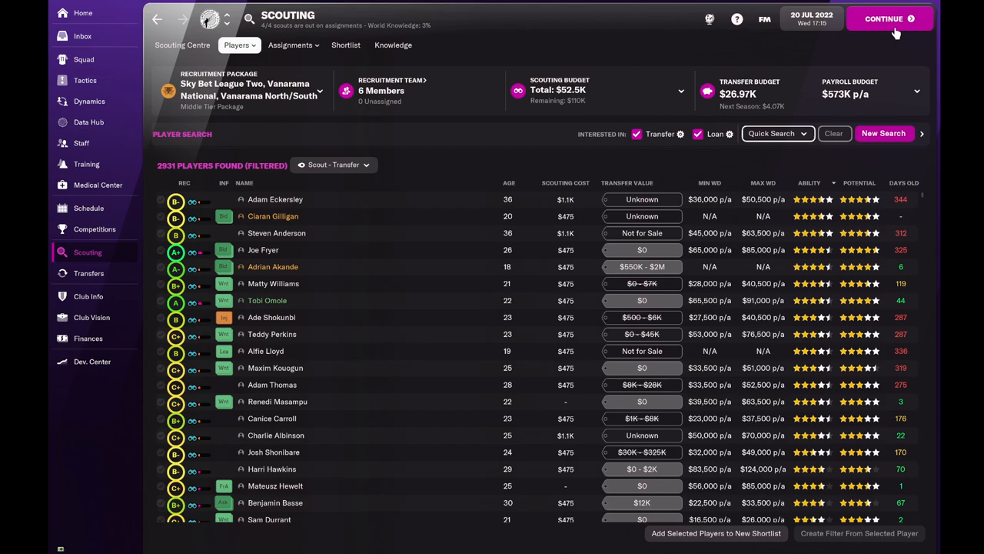
pyautogui.click(884, 18)
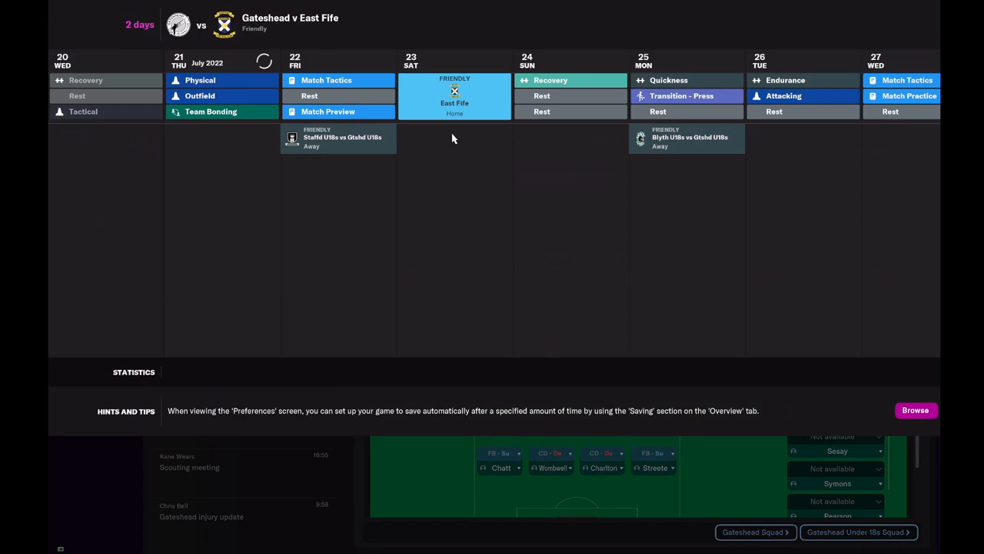
pyautogui.moveTo(456, 133)
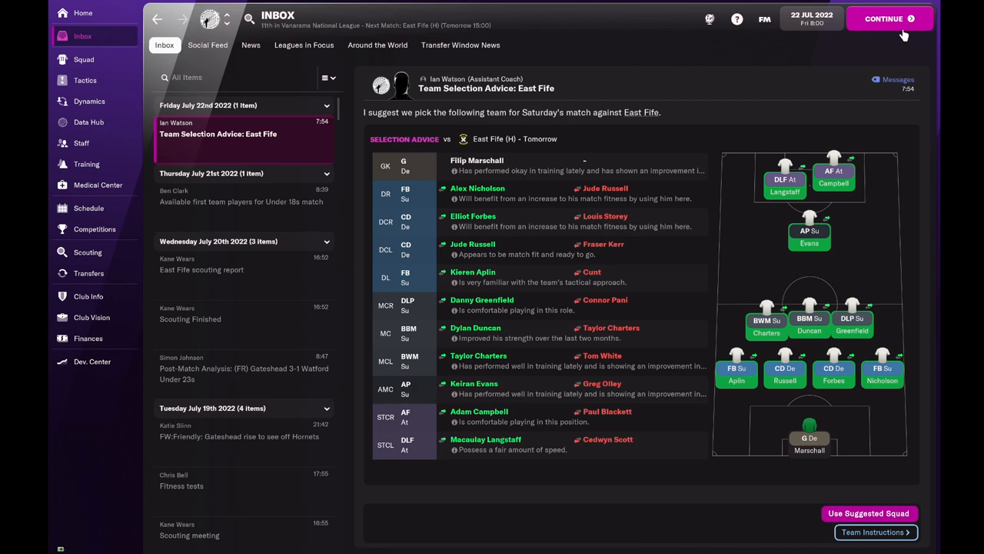
pyautogui.click(884, 19)
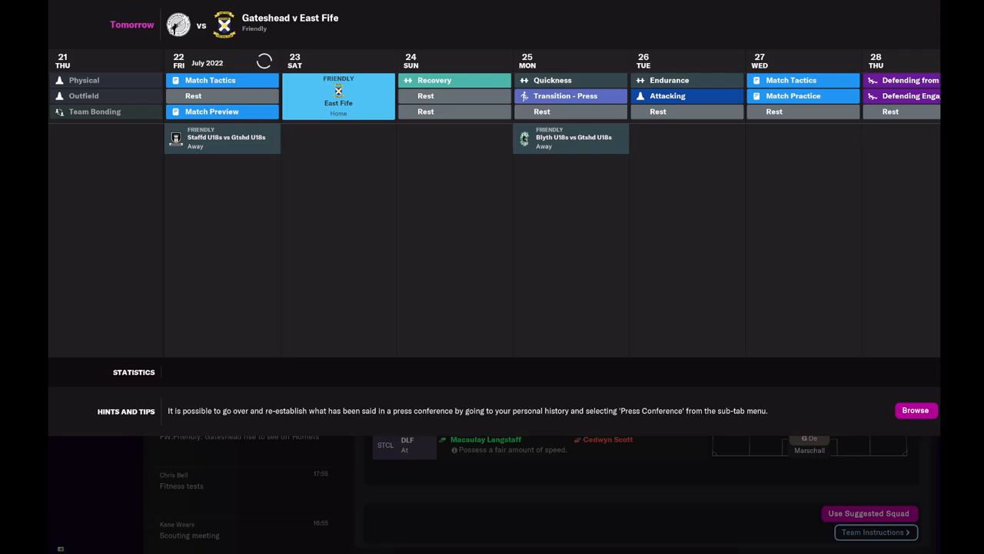
pyautogui.click(82, 37)
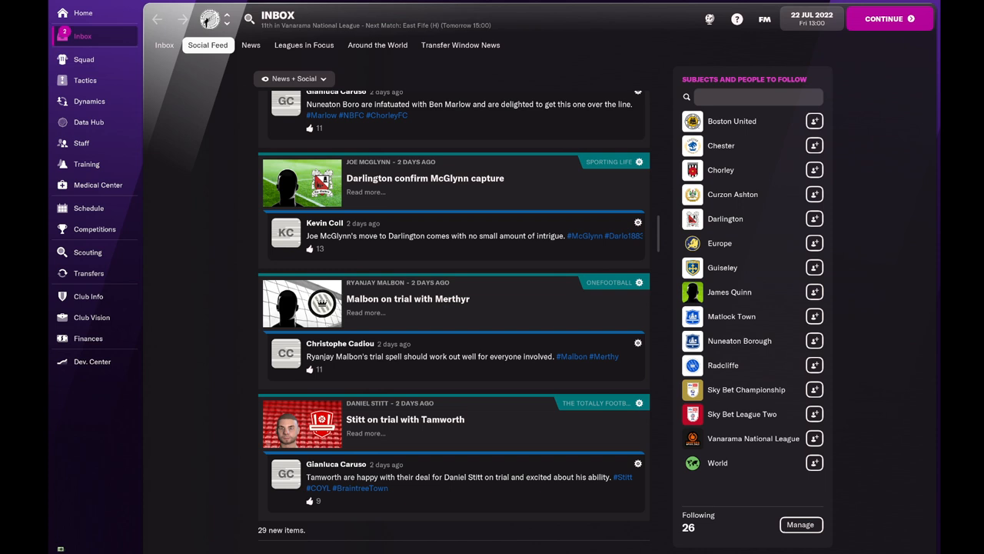
pyautogui.moveTo(308, 63)
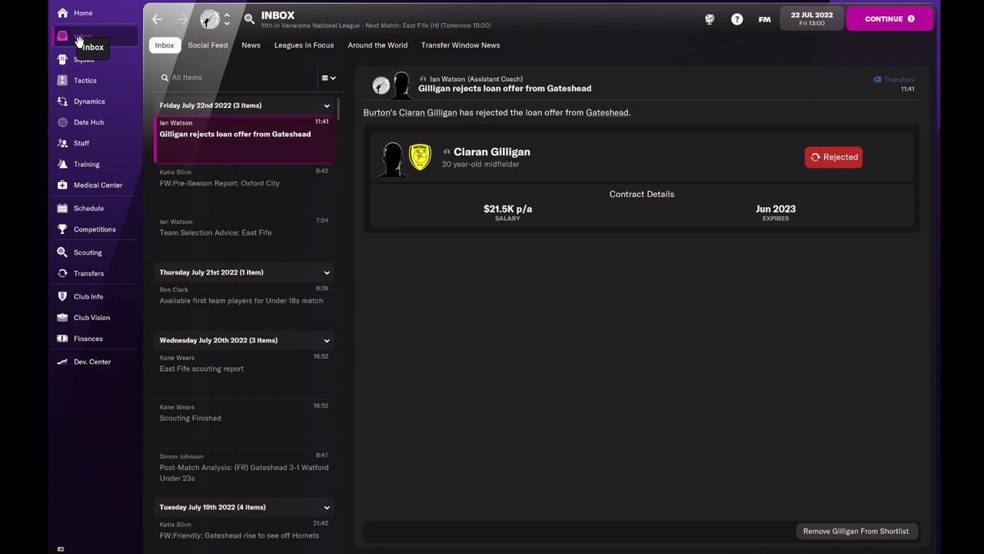
# Process days until the 23 July East Fife matchday and read the physio's fitness-test report.
pyautogui.click(492, 151)
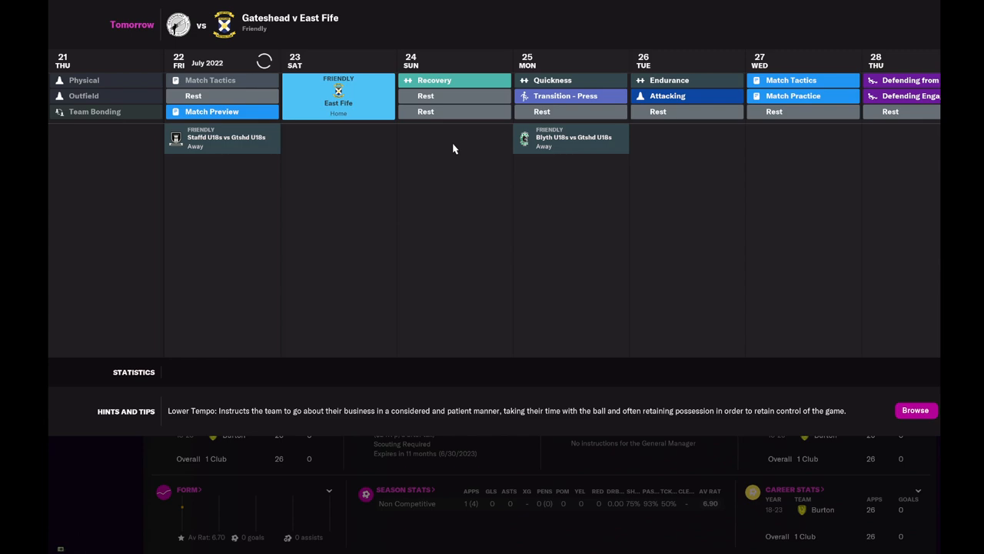
pyautogui.click(82, 36)
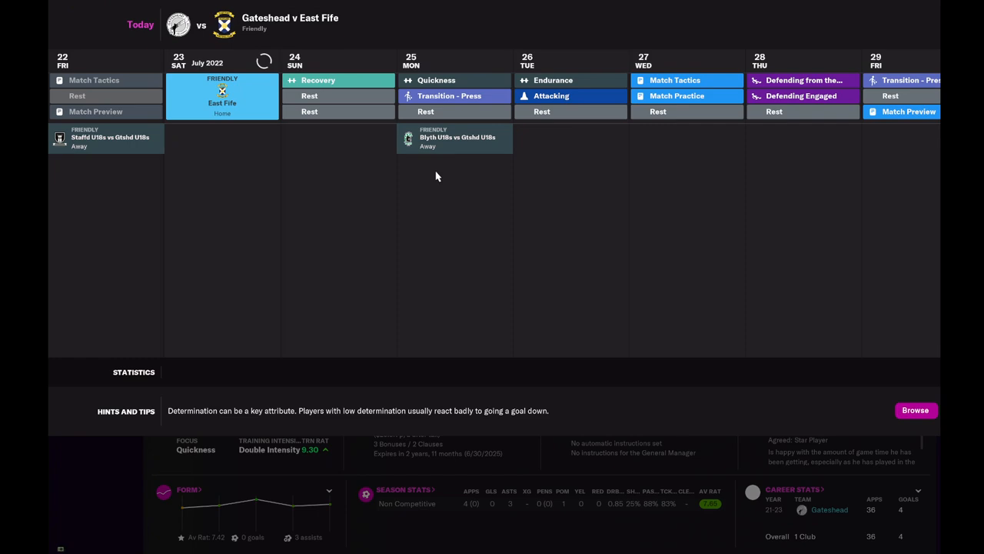
pyautogui.click(82, 36)
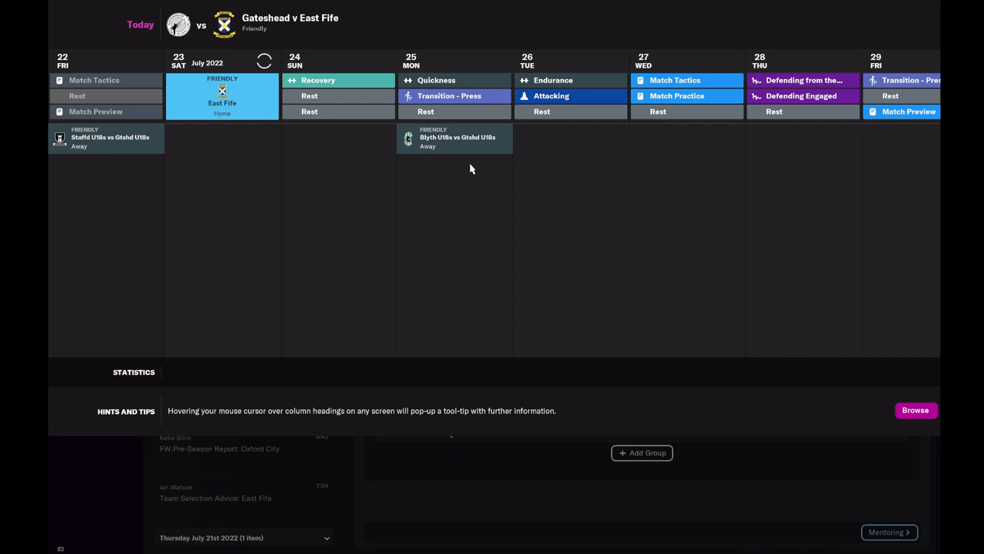
pyautogui.click(82, 36)
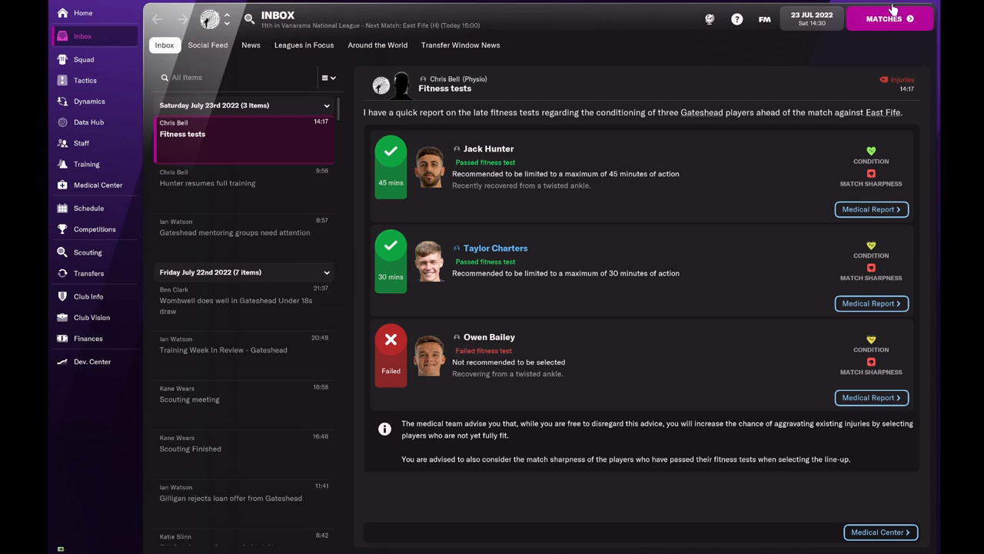
# Play the East Fife friendly to a 2-1 win, then bring up the scouted player search.
pyautogui.click(884, 19)
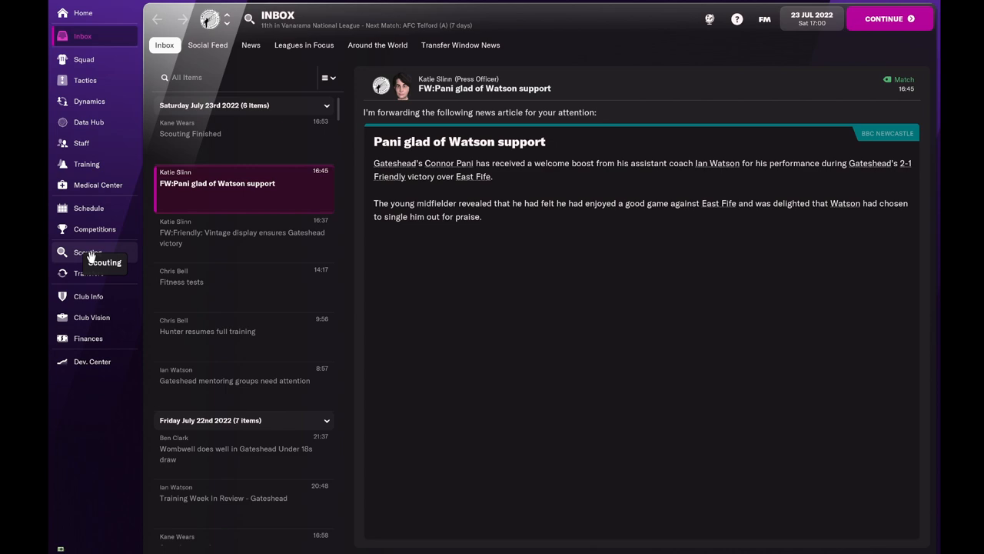
pyautogui.click(87, 252)
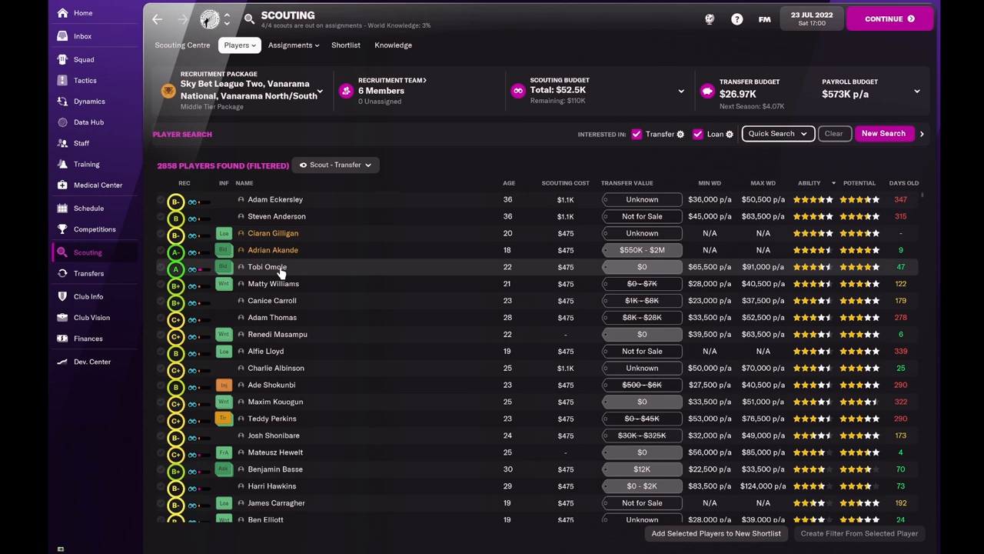
# Offer free-agent centre-back Tobi Omole a trial from his profile's Transfer menu.
pyautogui.click(267, 267)
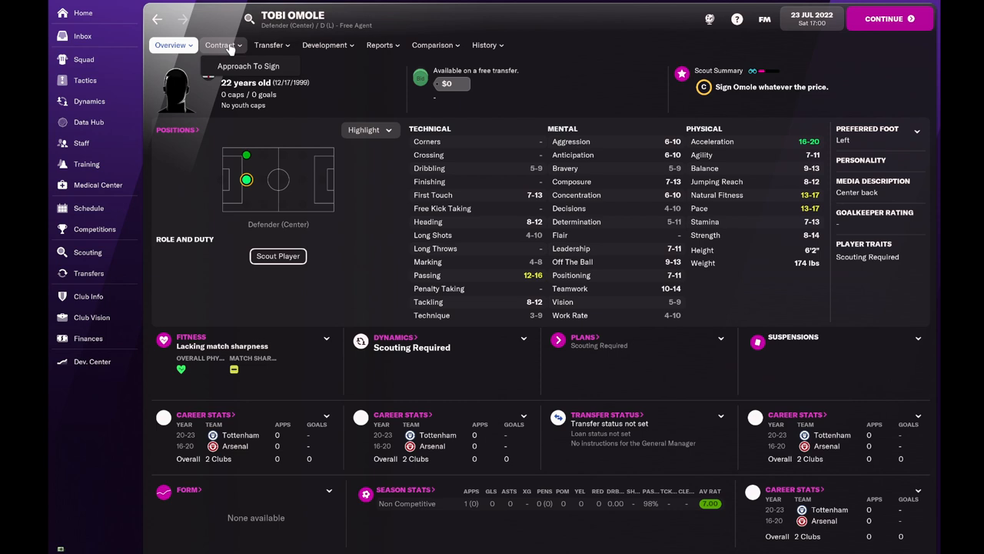
pyautogui.click(269, 45)
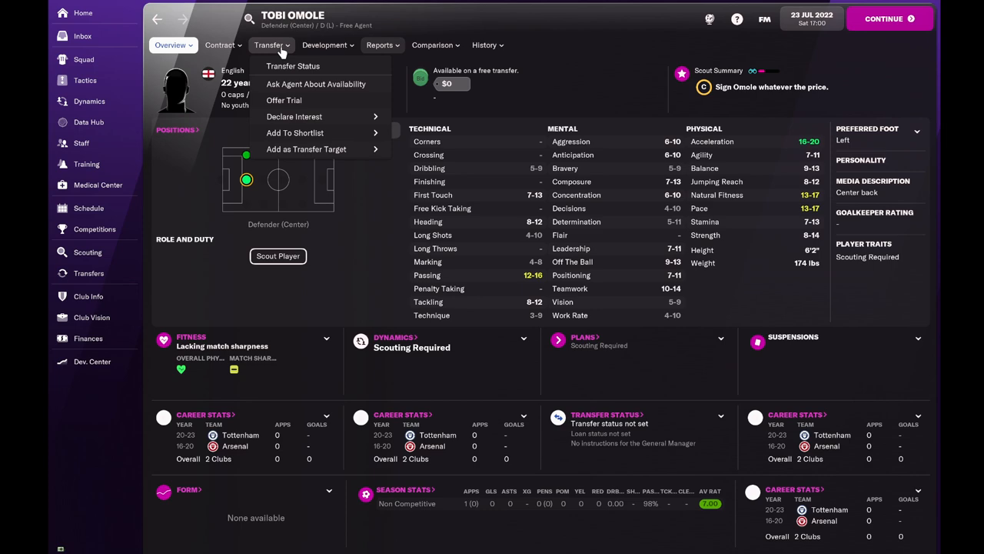
pyautogui.moveTo(283, 100)
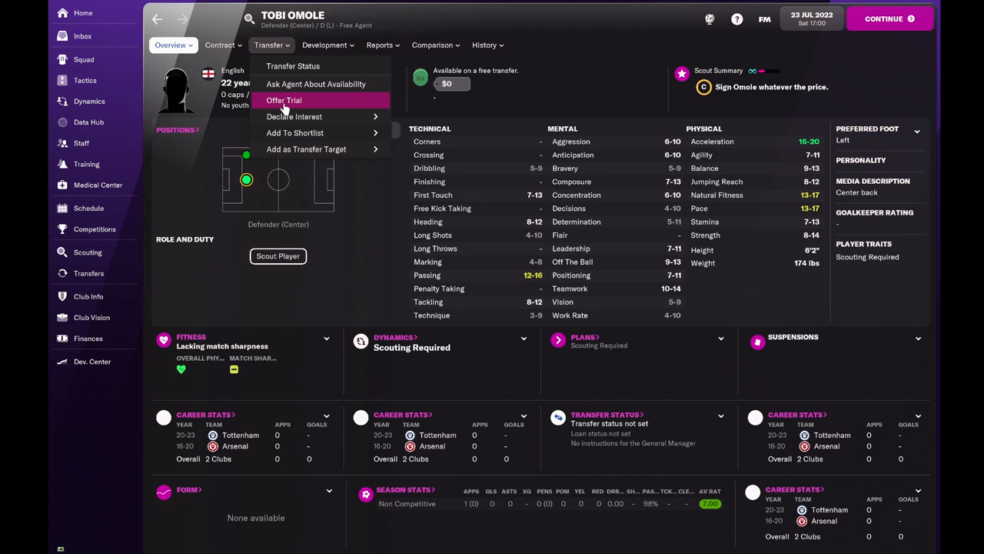
pyautogui.moveTo(309, 102)
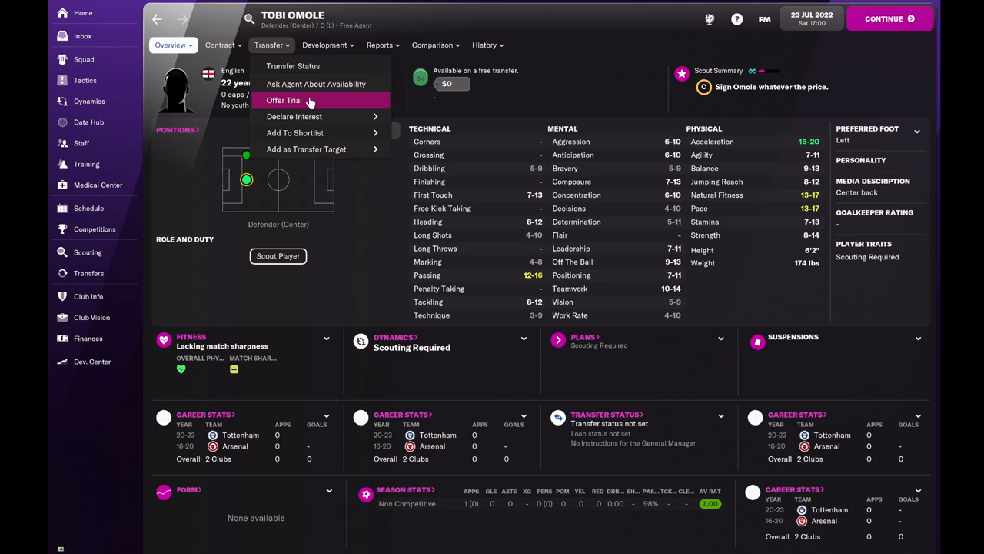
pyautogui.click(284, 100)
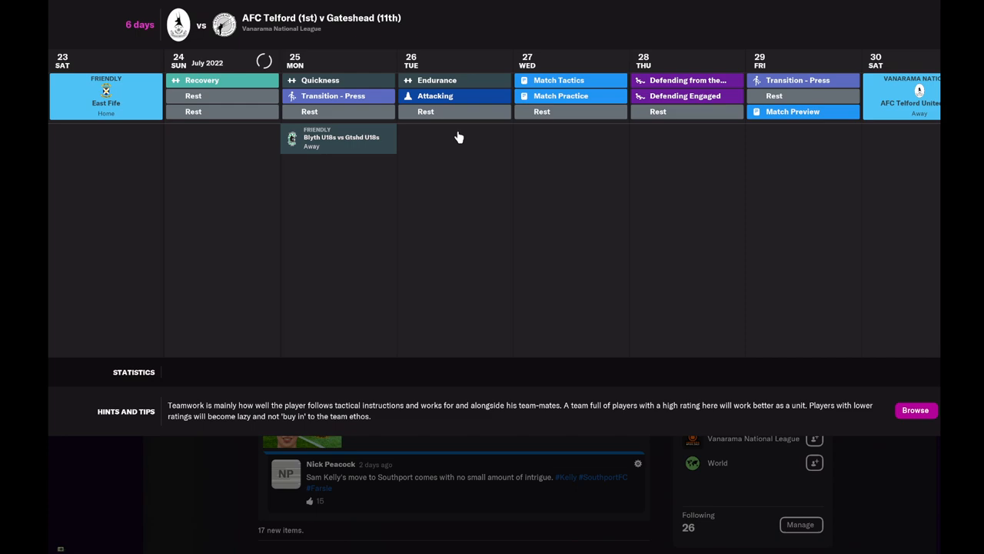
# Return to the inbox and advance to 25 July, reaching the season captaincy request.
pyautogui.click(83, 36)
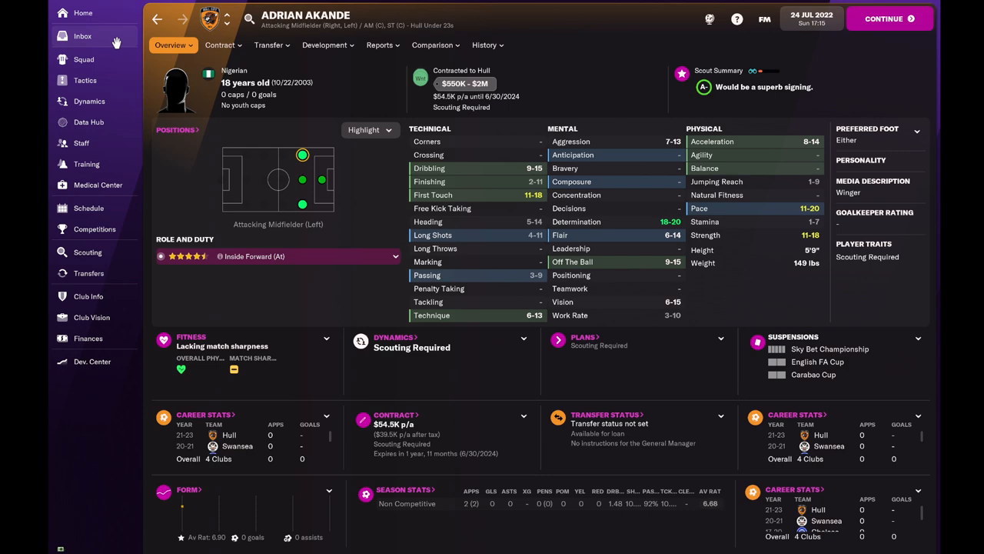
pyautogui.click(82, 36)
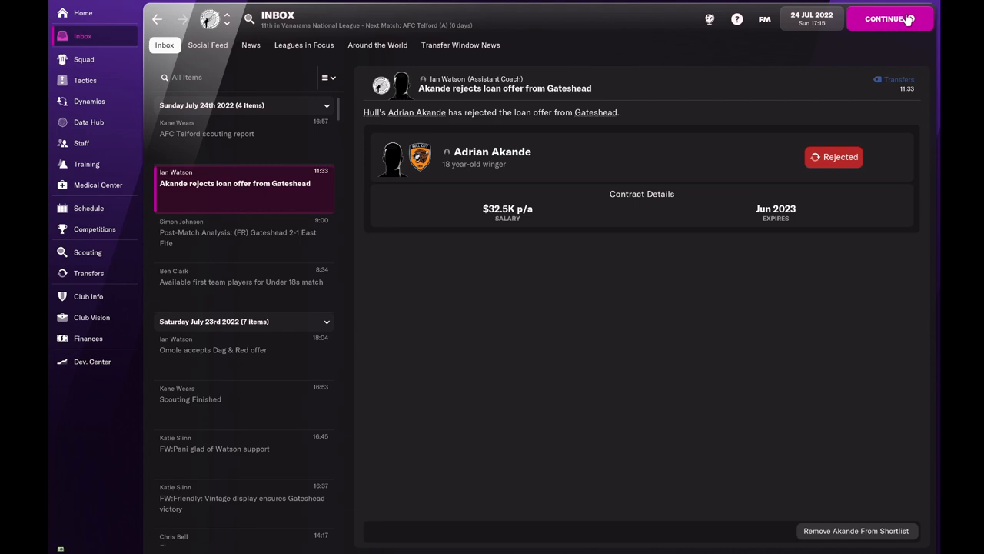
pyautogui.click(884, 19)
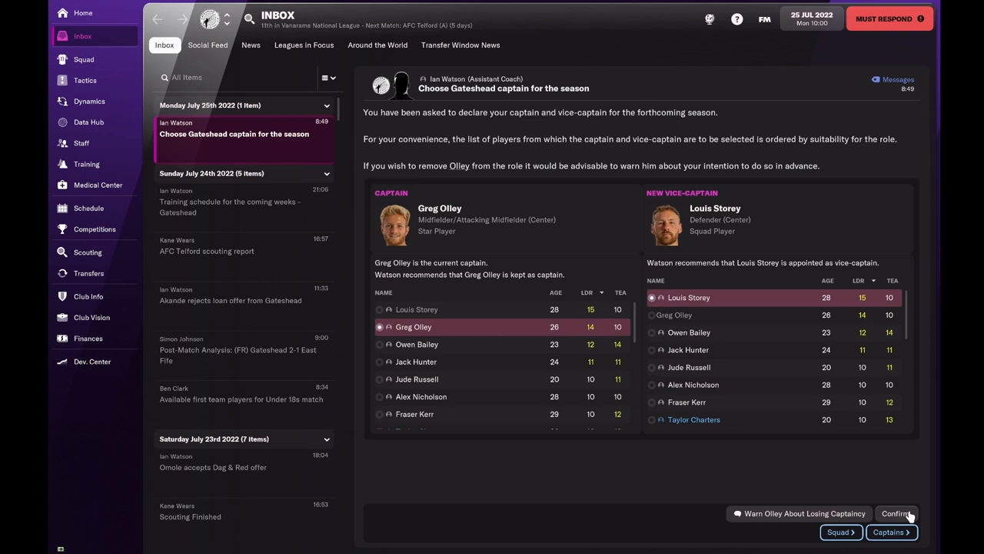
pyautogui.moveTo(764, 350)
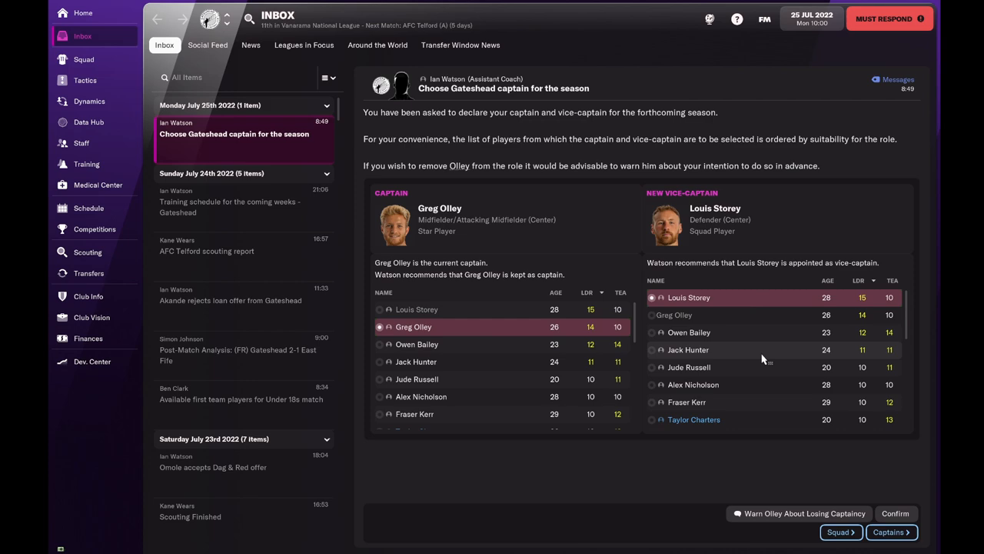
# Appoint Jack Hunter vice-captain alongside captain Greg Olley and confirm.
pyautogui.click(688, 349)
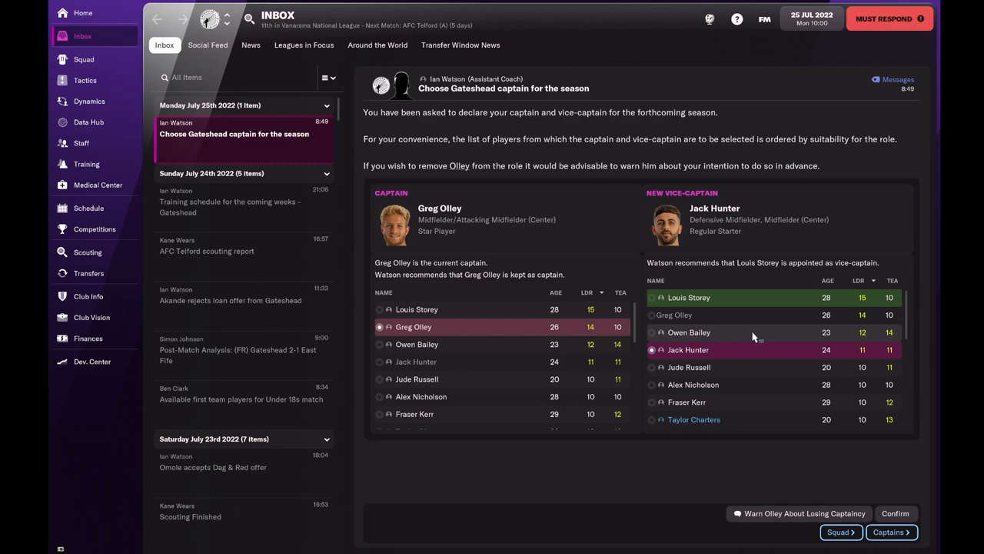
pyautogui.click(689, 297)
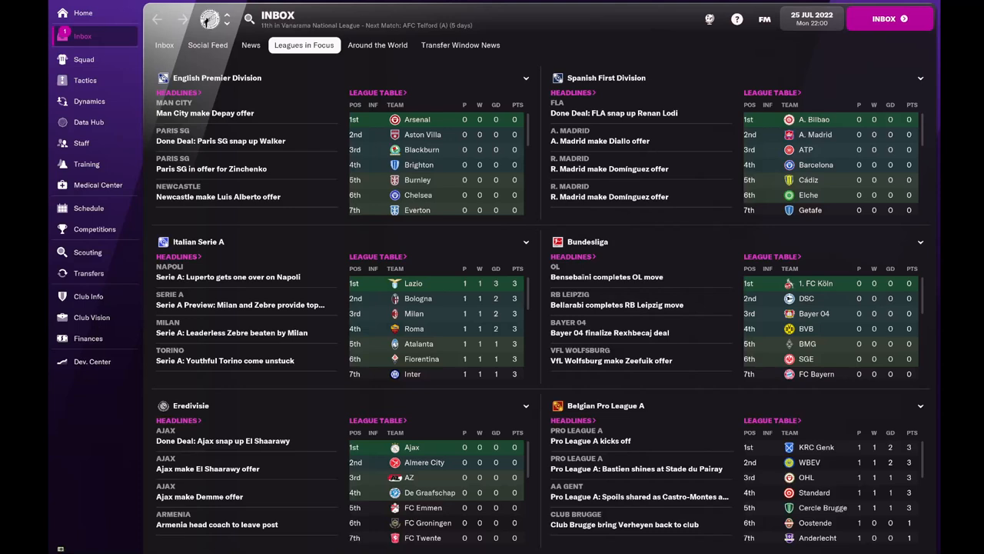
pyautogui.moveTo(82, 36)
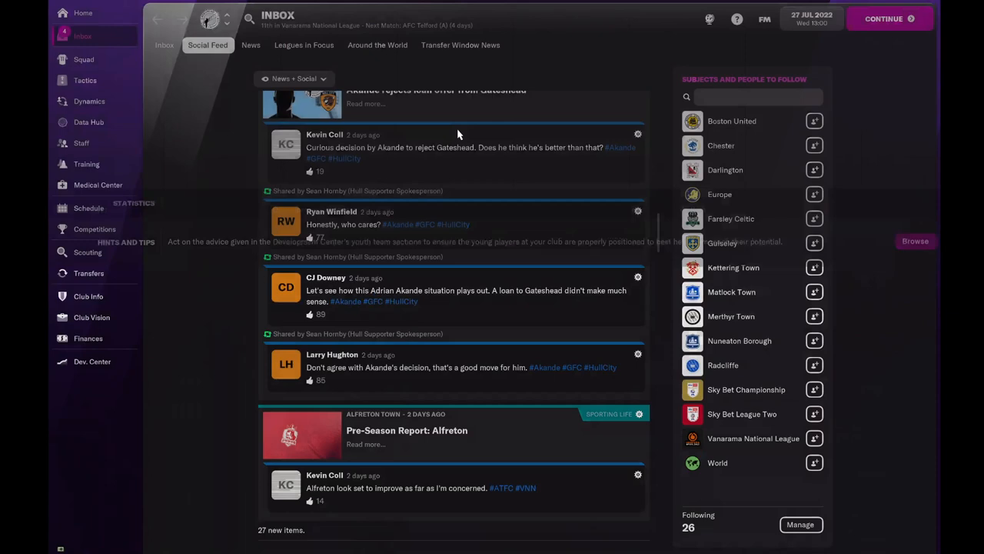
# Advance to 28 July and read Elliot Forbes' training report showing his improvement.
pyautogui.click(163, 44)
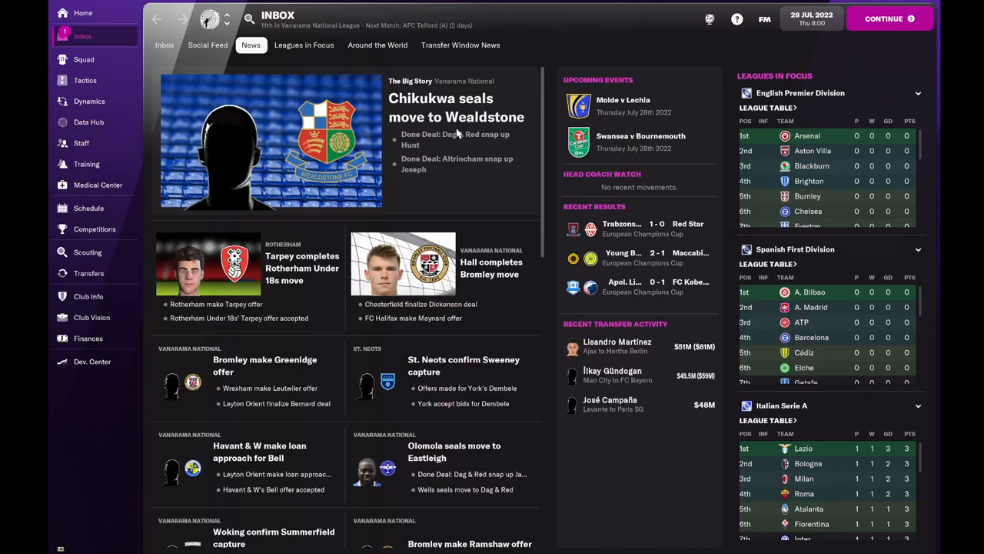
pyautogui.click(164, 44)
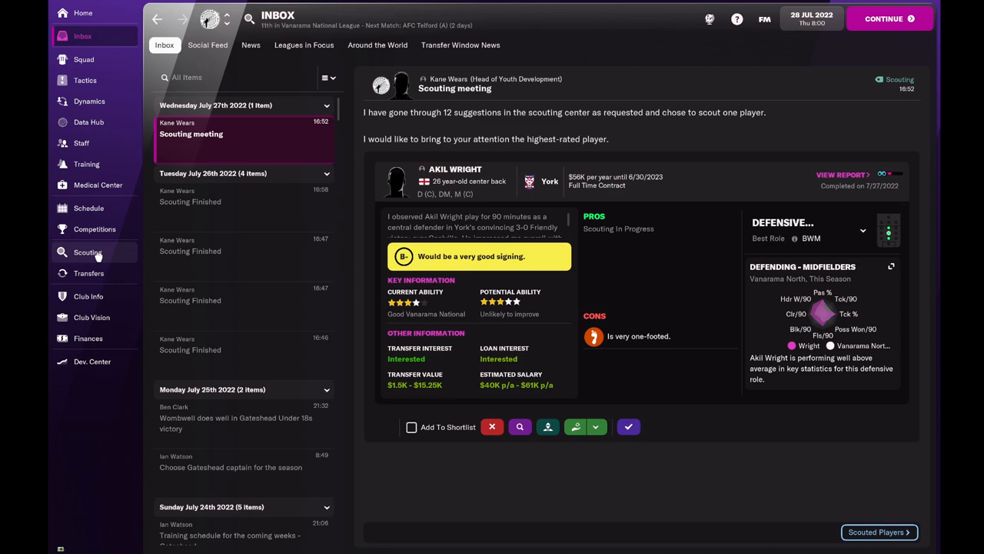
pyautogui.click(88, 252)
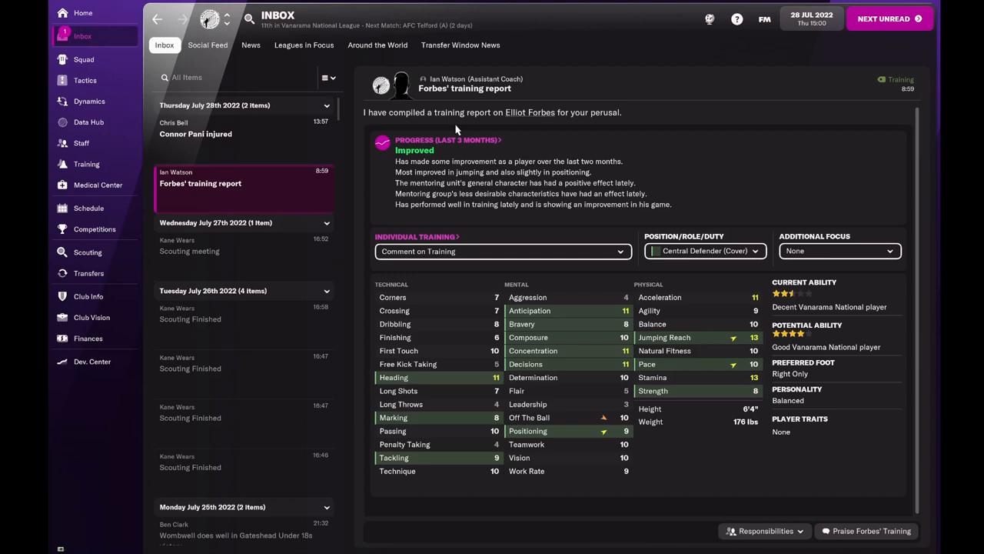
# Send Connor Pani's slipped disc to a specialist and assure him he remains in the plans.
pyautogui.click(196, 129)
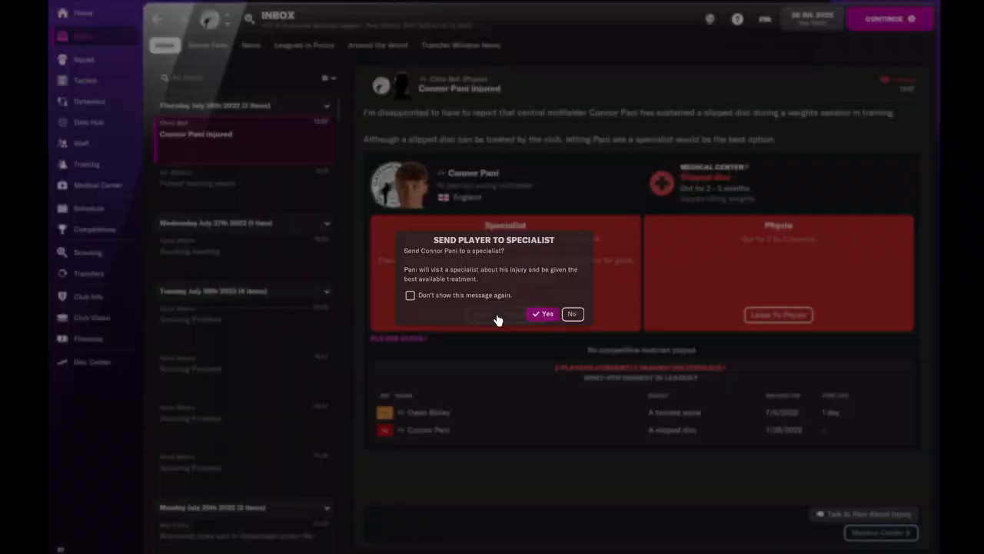
pyautogui.click(546, 313)
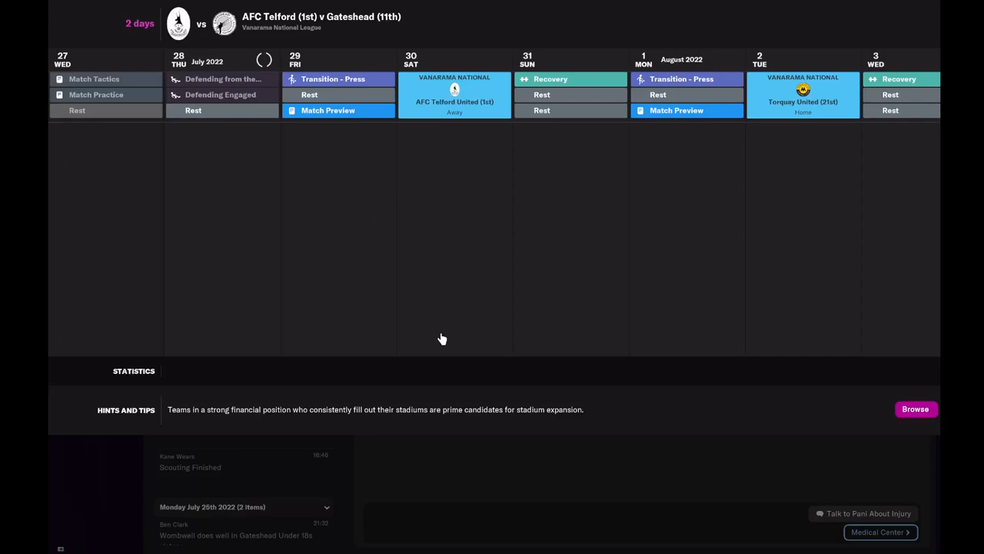
pyautogui.click(862, 513)
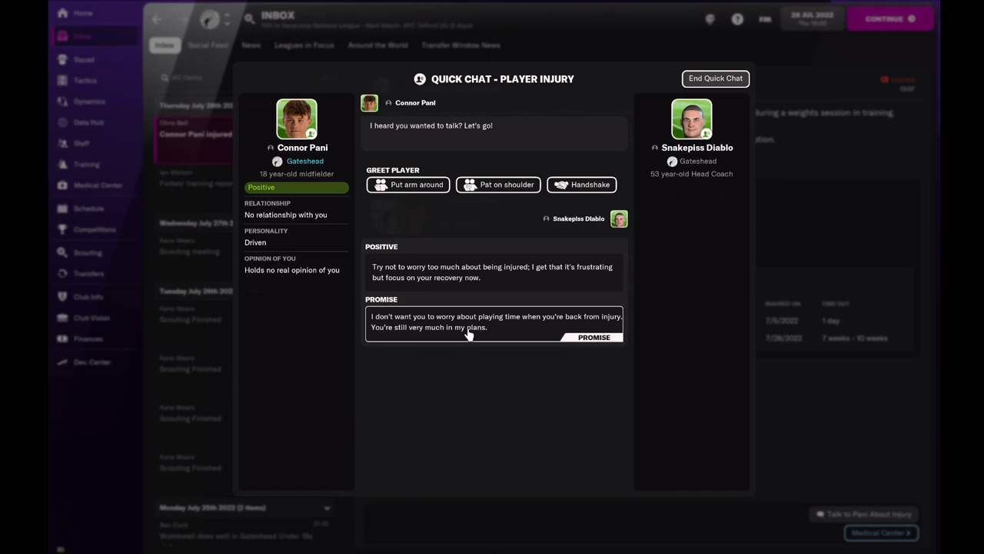
pyautogui.click(715, 78)
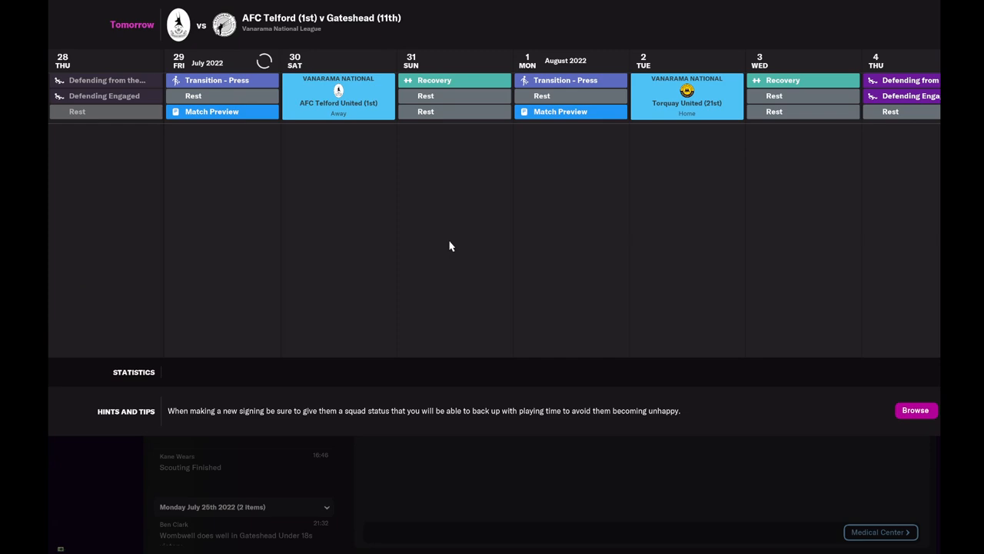
pyautogui.moveTo(458, 129)
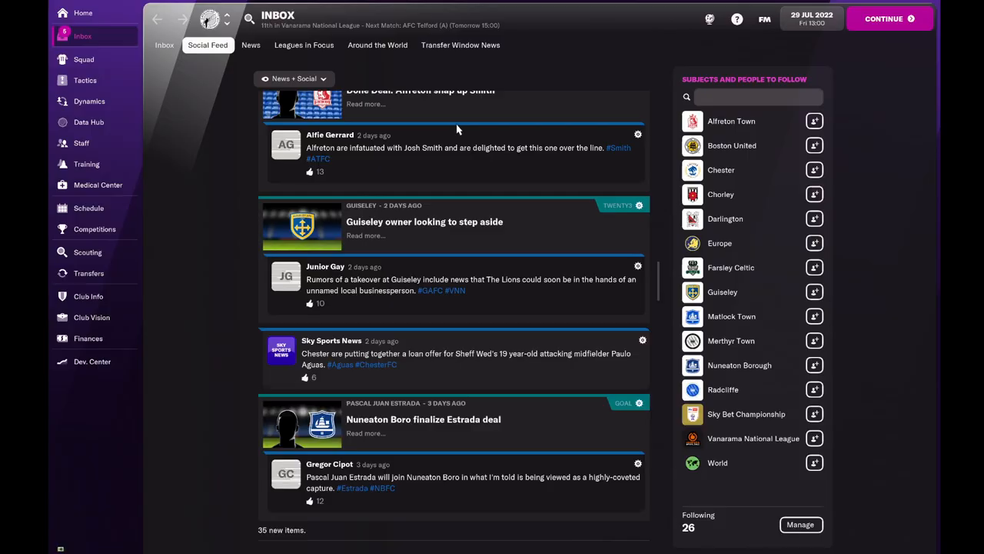
# Read the 'Watson hoping for positive start' article, then view the season fixture schedule.
pyautogui.click(164, 44)
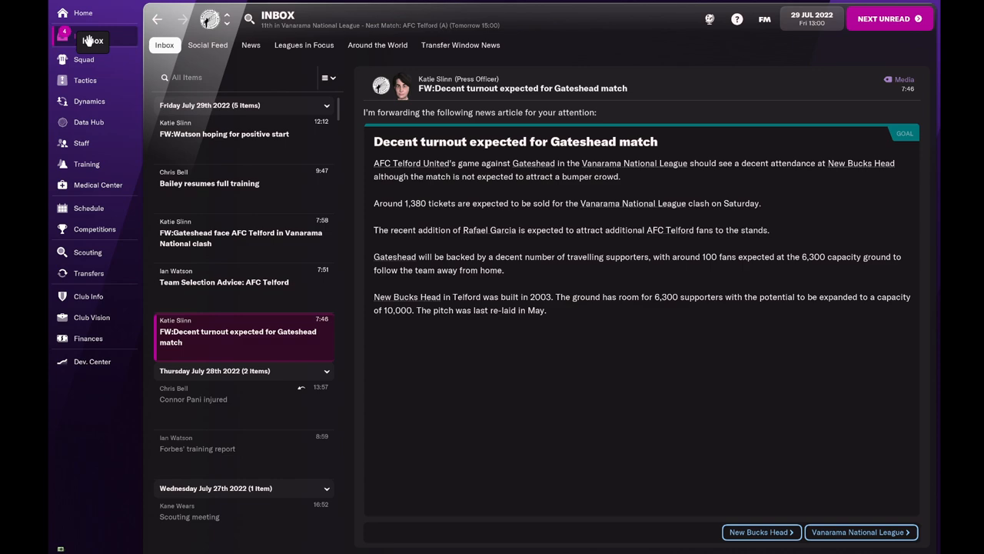
pyautogui.click(224, 134)
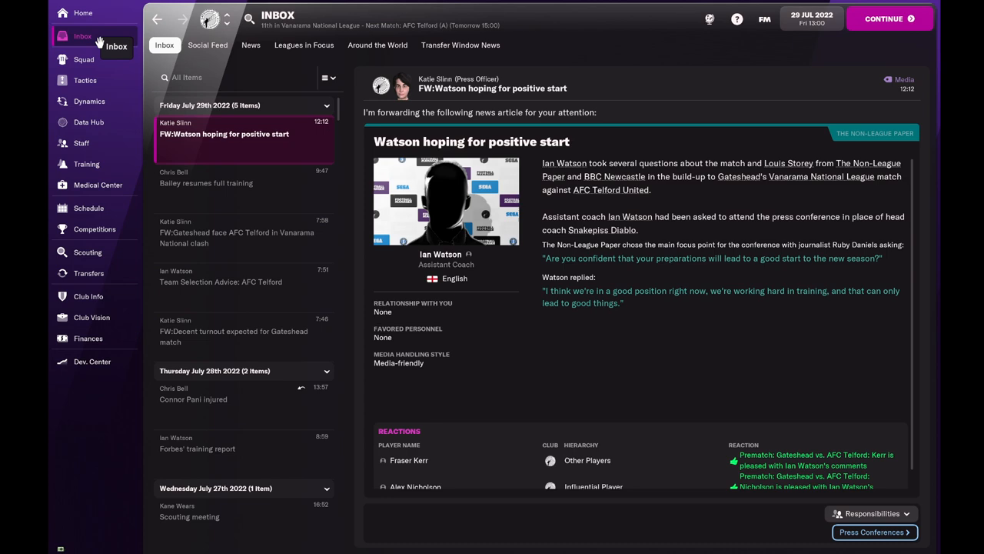
pyautogui.click(88, 208)
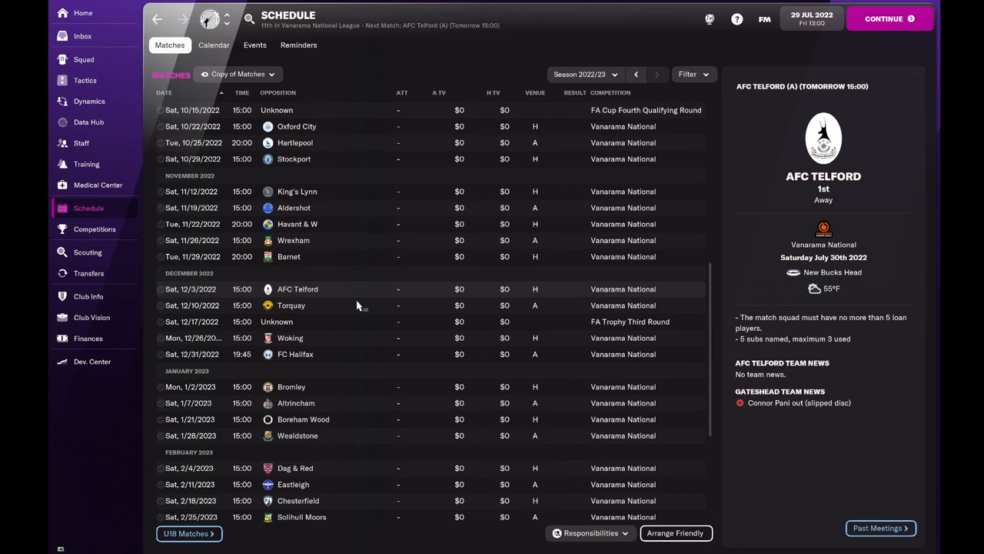
# Put Owen Bailey at MCR for injured Pani and review alternative midfield options.
pyautogui.click(85, 80)
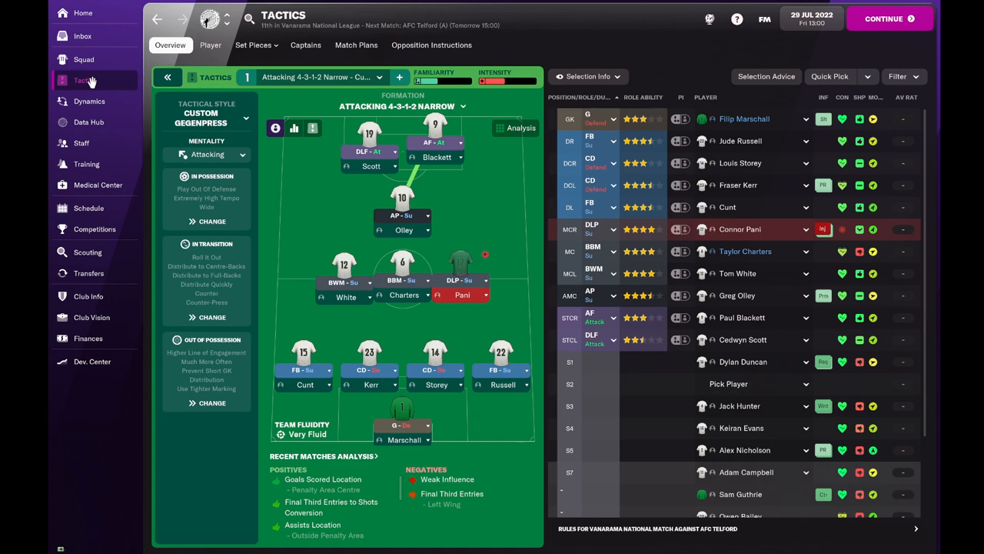
pyautogui.scroll(-3)
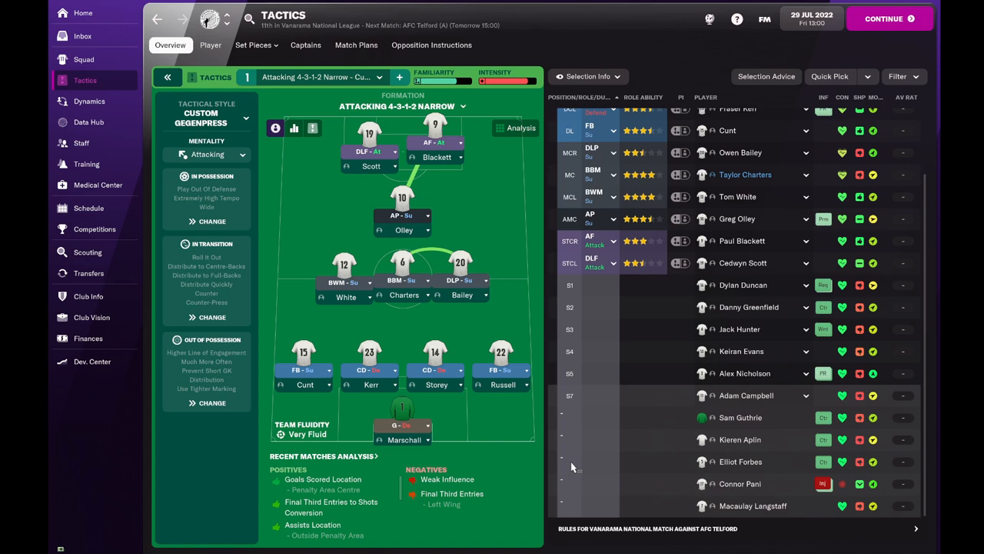
pyautogui.click(805, 329)
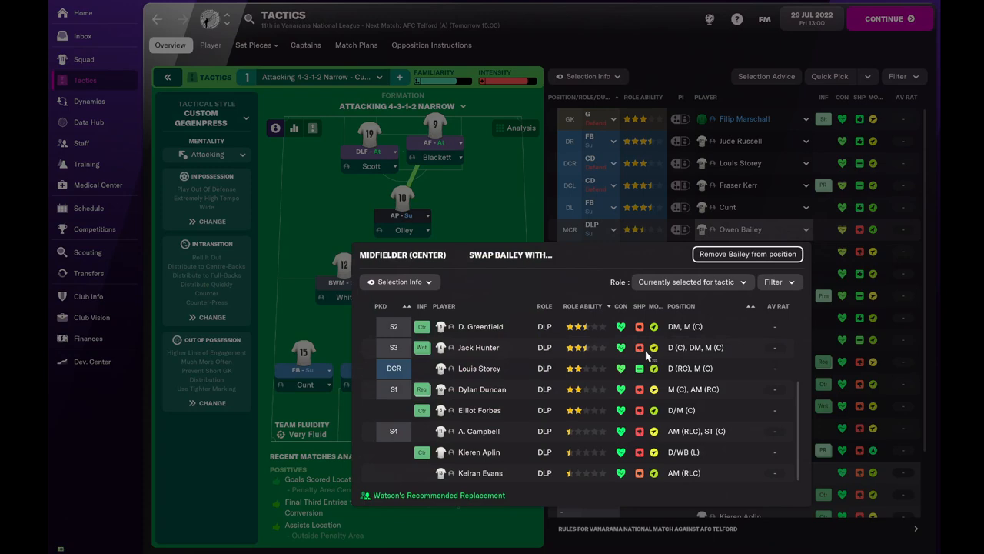
pyautogui.scroll(-3)
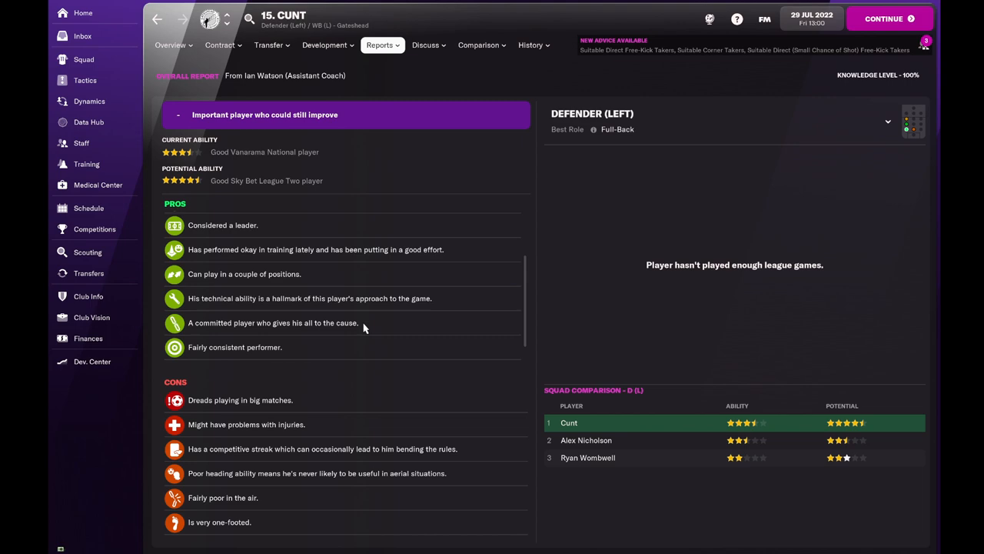
# Review the tactics line-up and advance the game one day toward Telford.
pyautogui.click(85, 80)
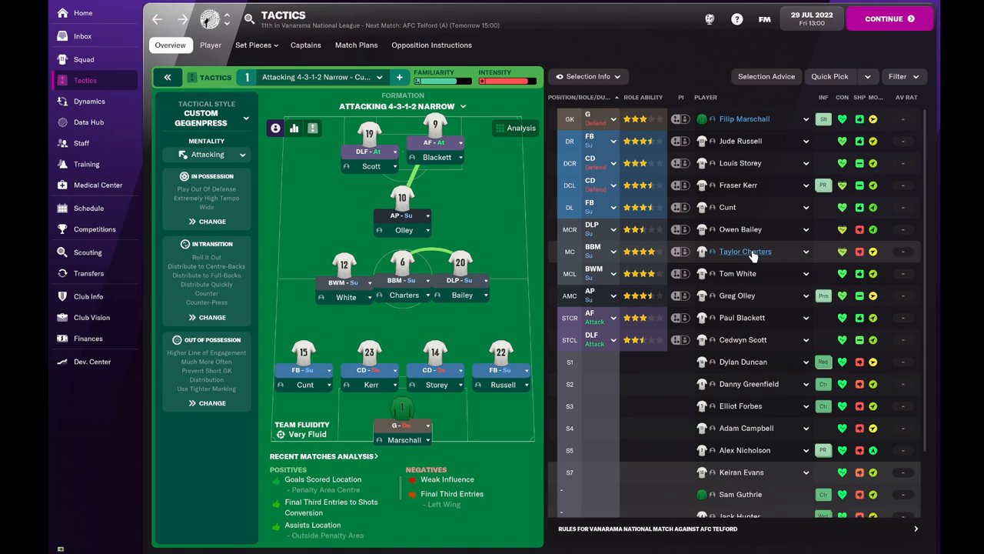
pyautogui.click(745, 252)
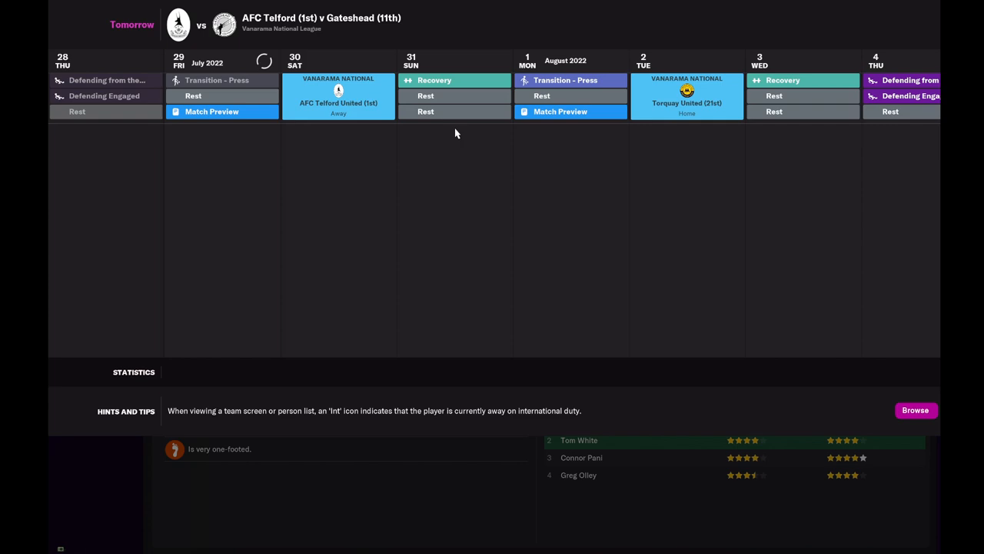
# Check news and inbox, then make the tactic Cautious with Scott as Target Forward (Support).
pyautogui.click(83, 36)
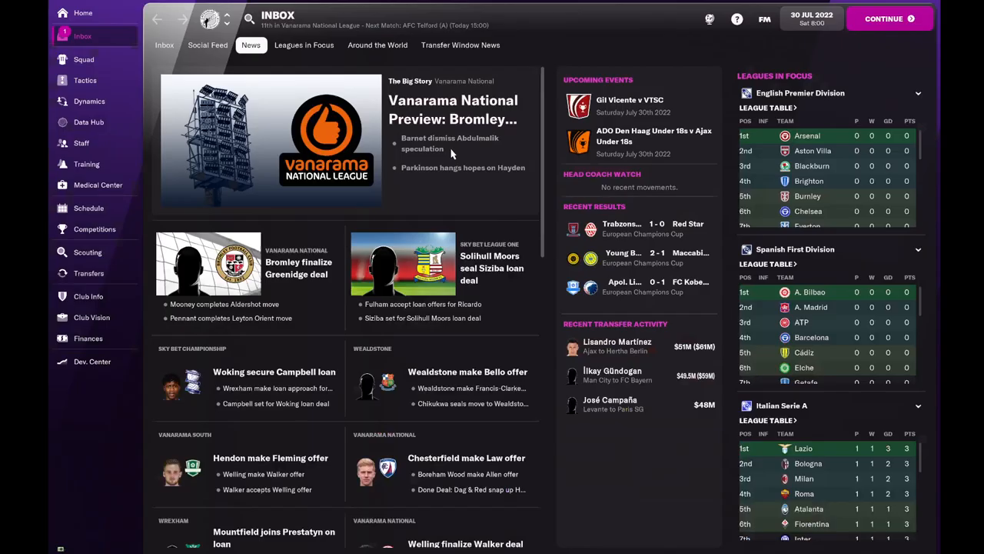
pyautogui.click(164, 44)
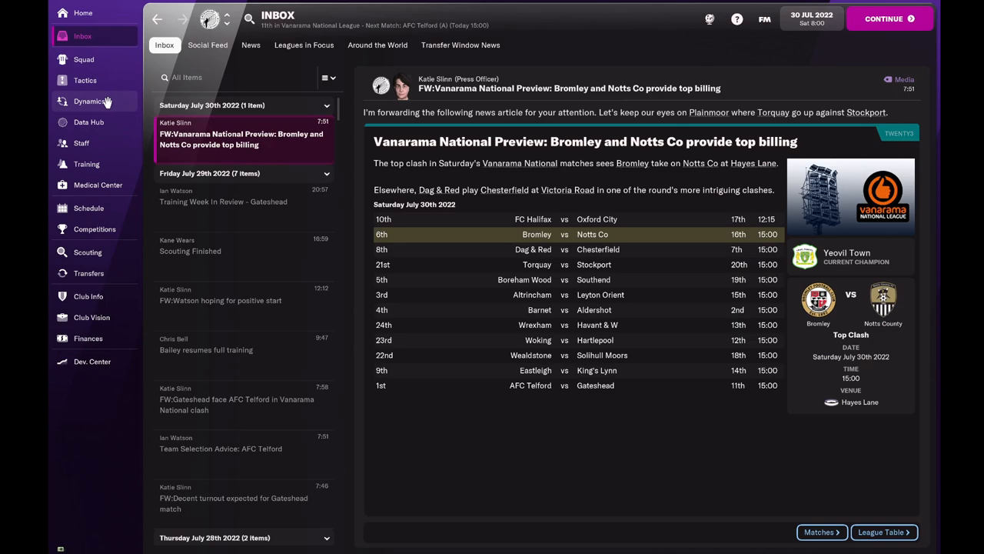
pyautogui.click(85, 80)
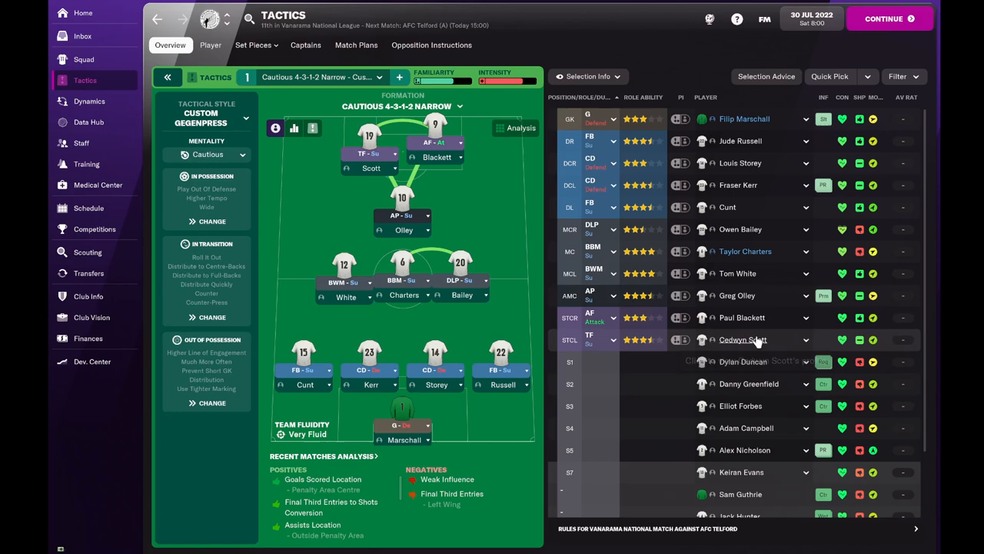
pyautogui.click(742, 339)
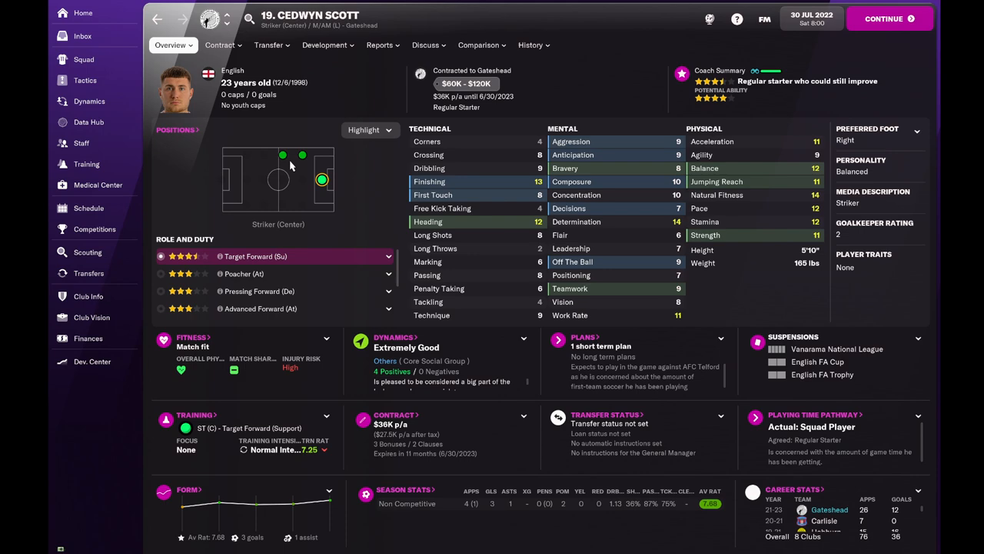
pyautogui.click(85, 80)
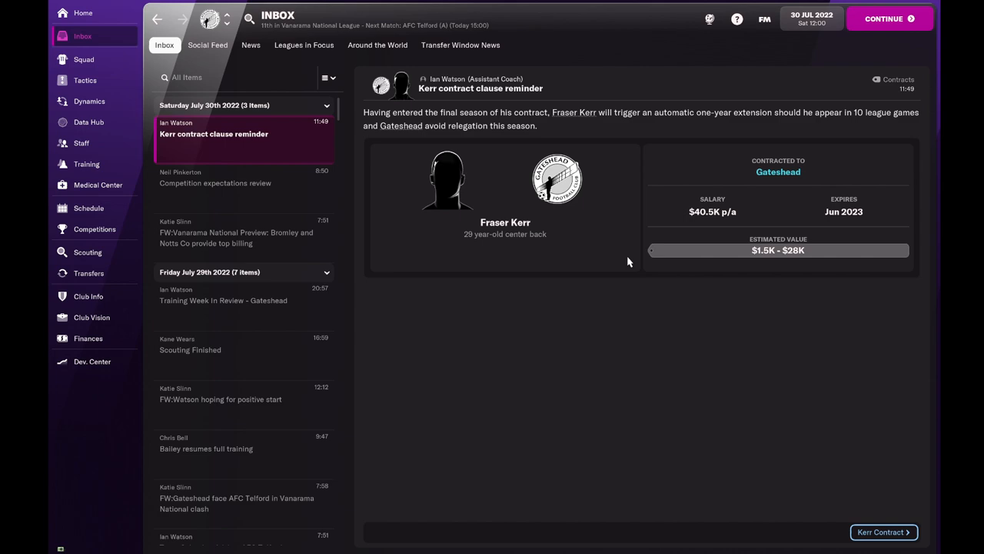
pyautogui.click(207, 44)
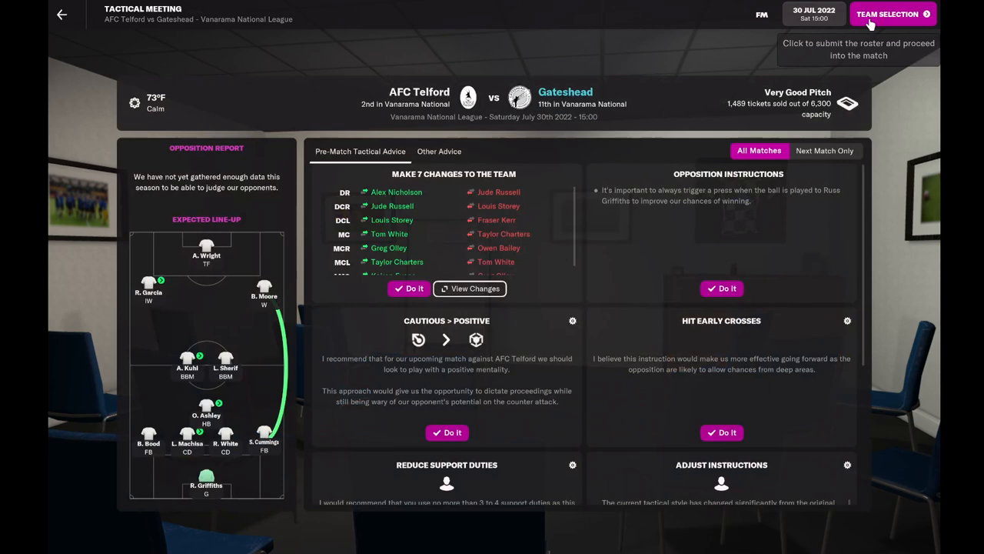
# Swap Owen Bailey for Danny Greenfield at MCR, confirm the team, and give the pep talk.
pyautogui.click(887, 14)
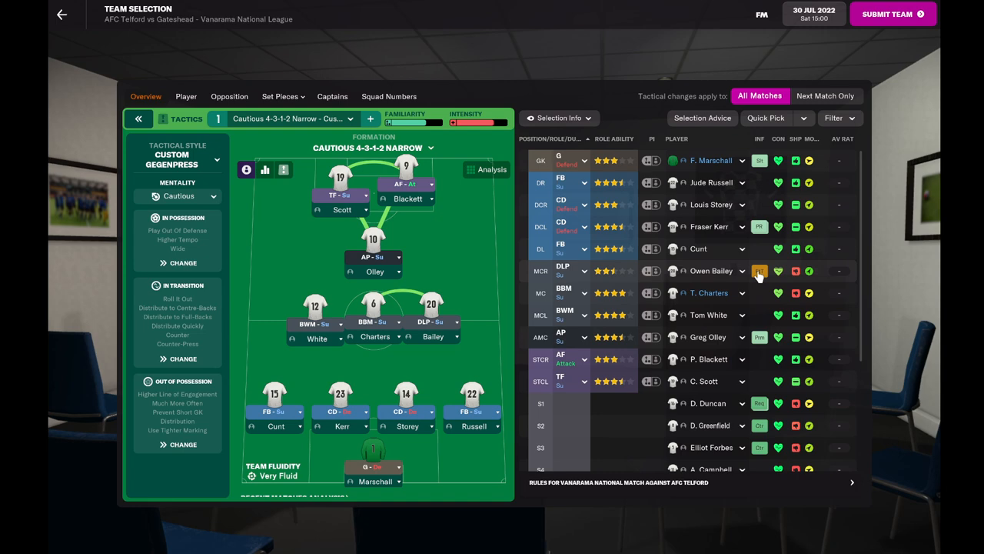
pyautogui.click(892, 13)
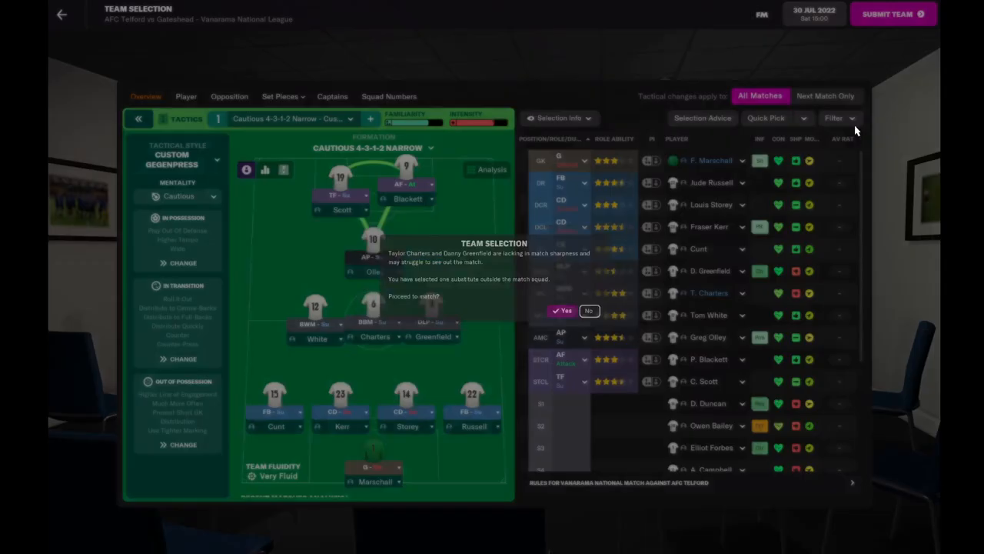
pyautogui.click(588, 311)
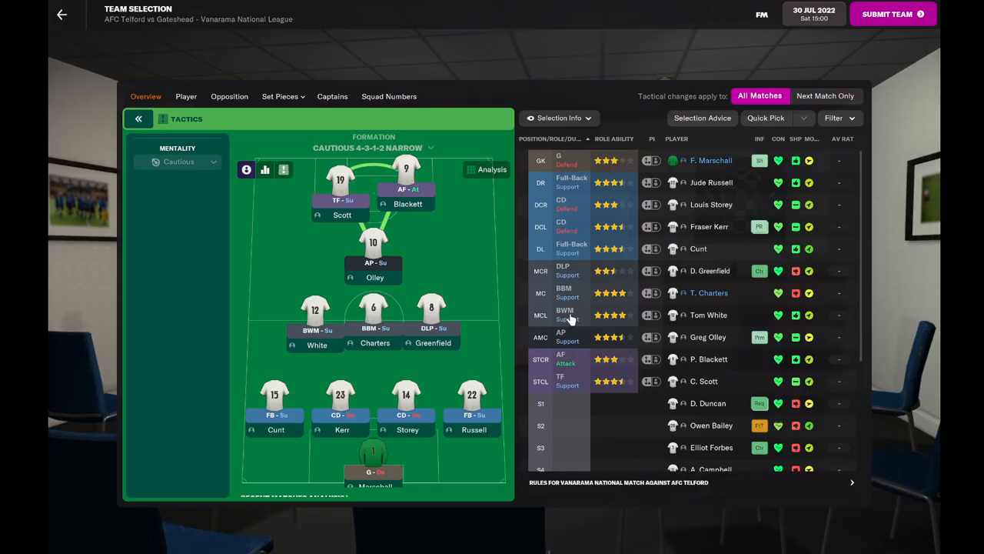
pyautogui.click(892, 14)
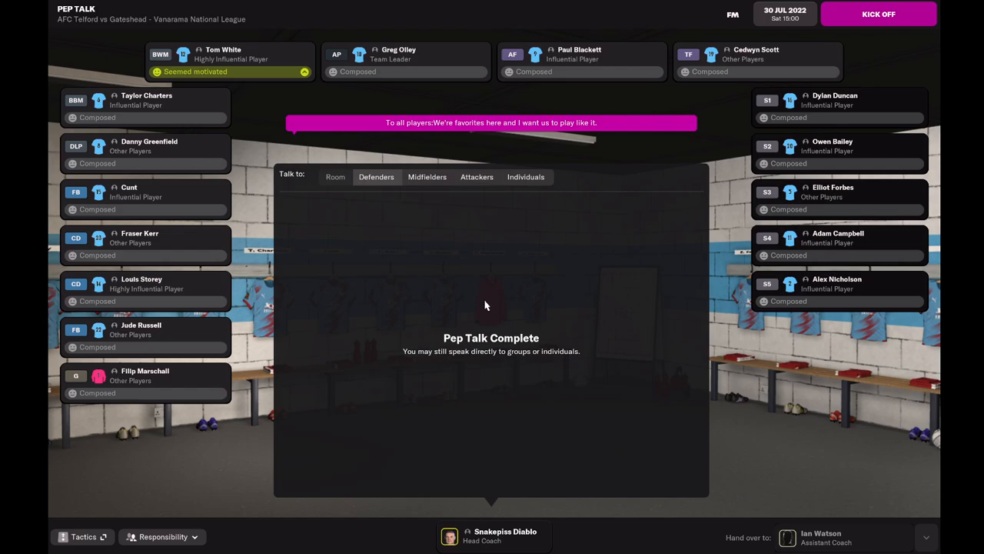
# Kick off AFC Telford v Gateshead and follow the goalless first eight minutes.
pyautogui.click(878, 14)
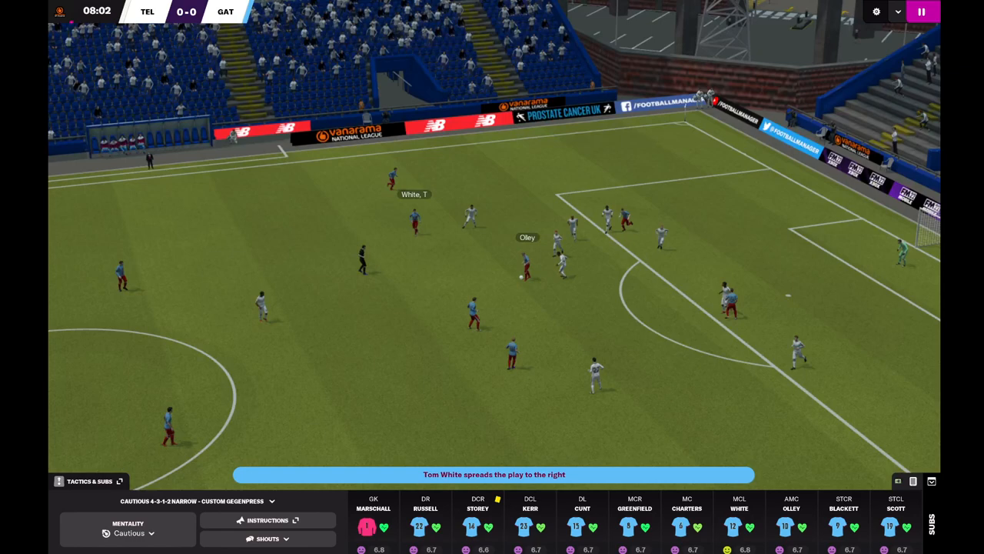
# Bring up touchline shouts after Charters' ninth-minute goal and play on to half time.
pyautogui.click(267, 539)
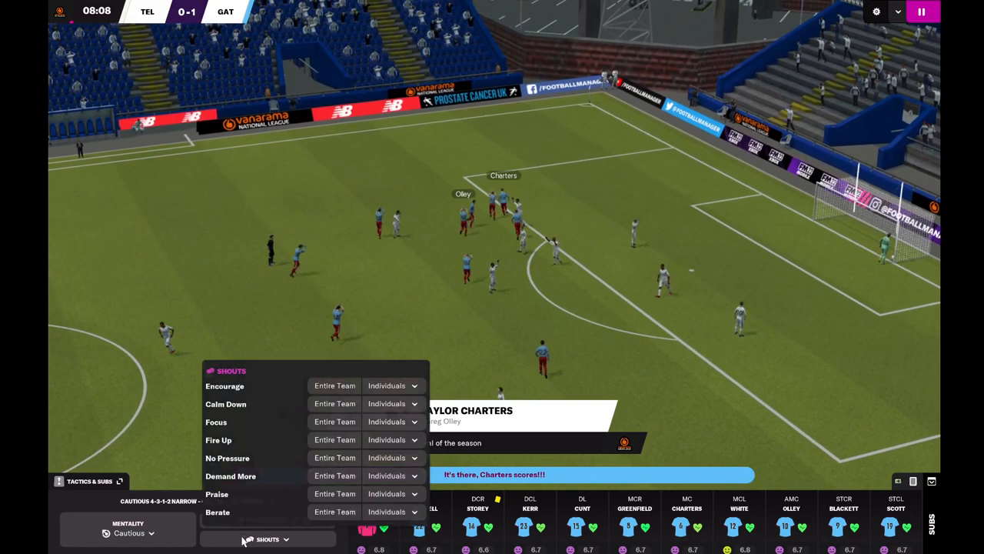
pyautogui.click(267, 538)
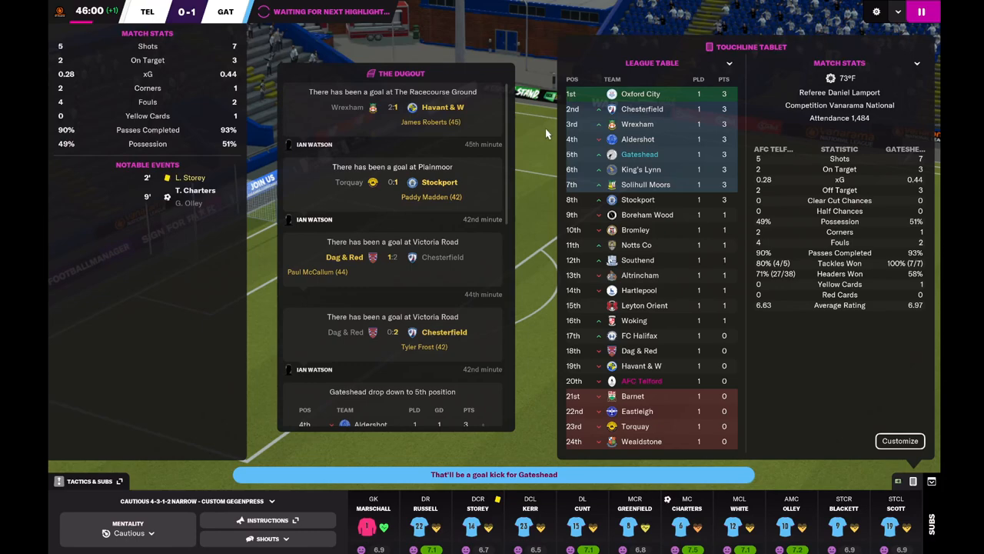
# Tell the players things are going well at half time, then return from tactics.
pyautogui.click(921, 11)
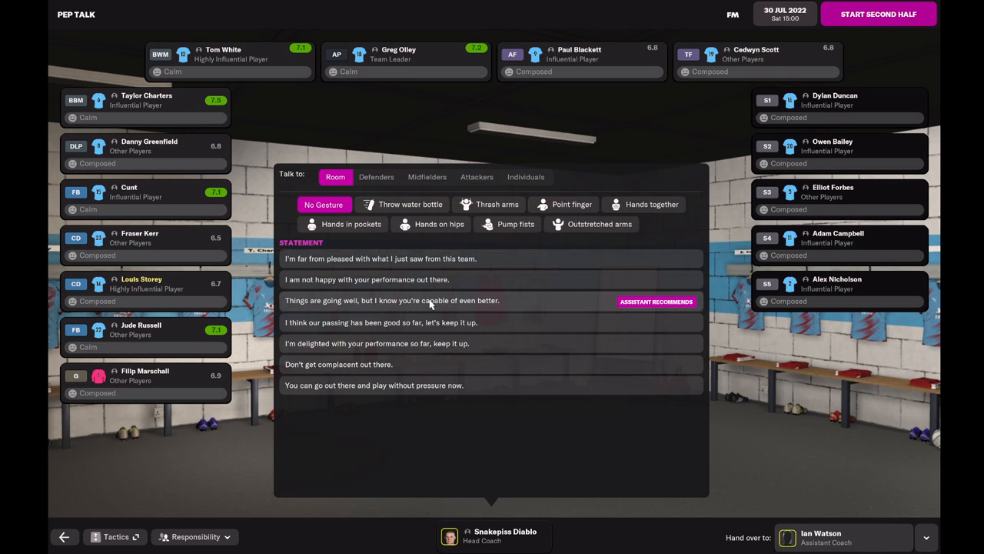
pyautogui.moveTo(430, 308)
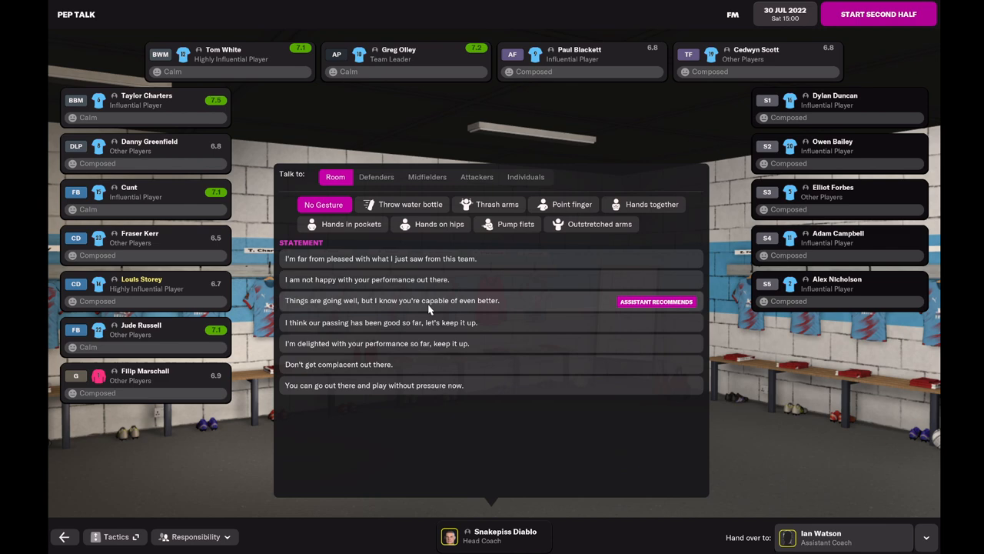
pyautogui.click(114, 536)
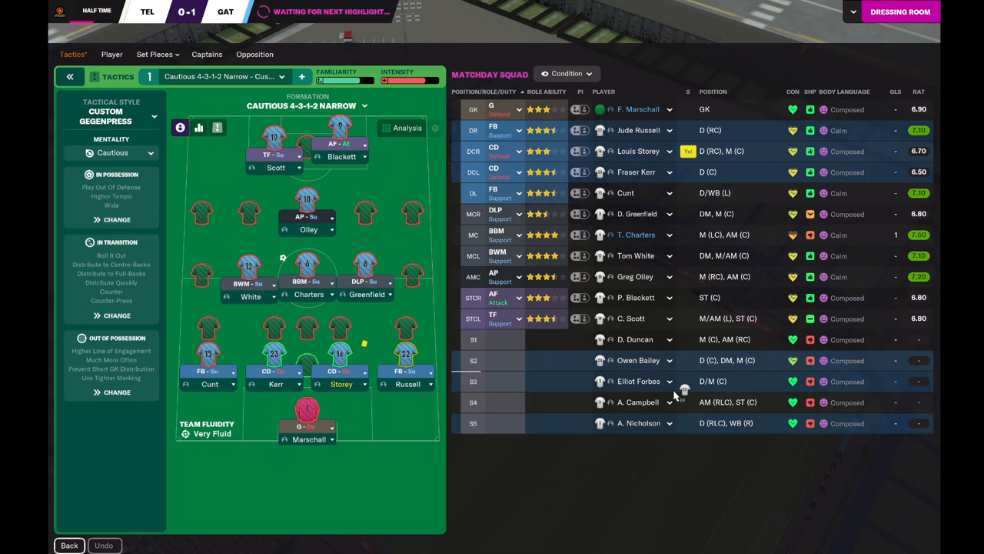
pyautogui.click(900, 11)
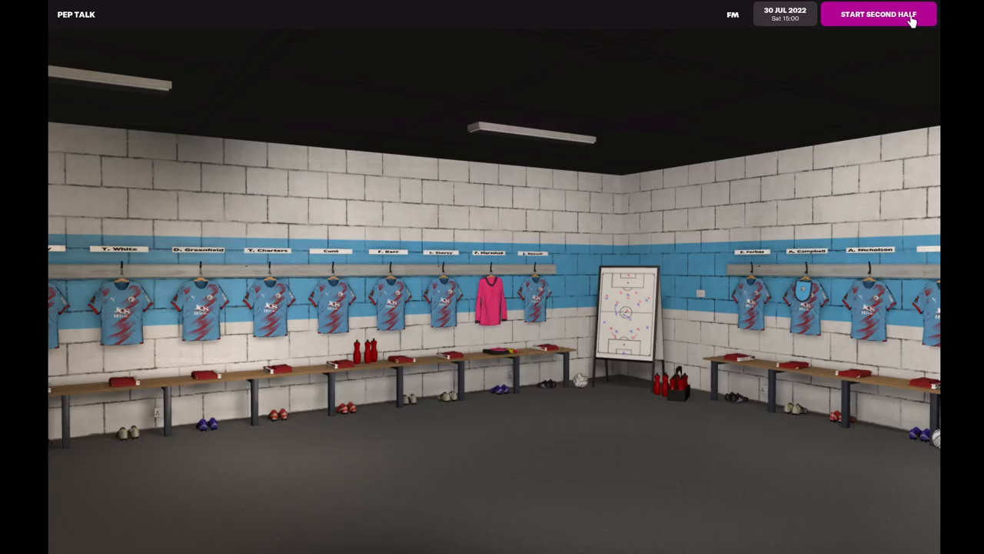